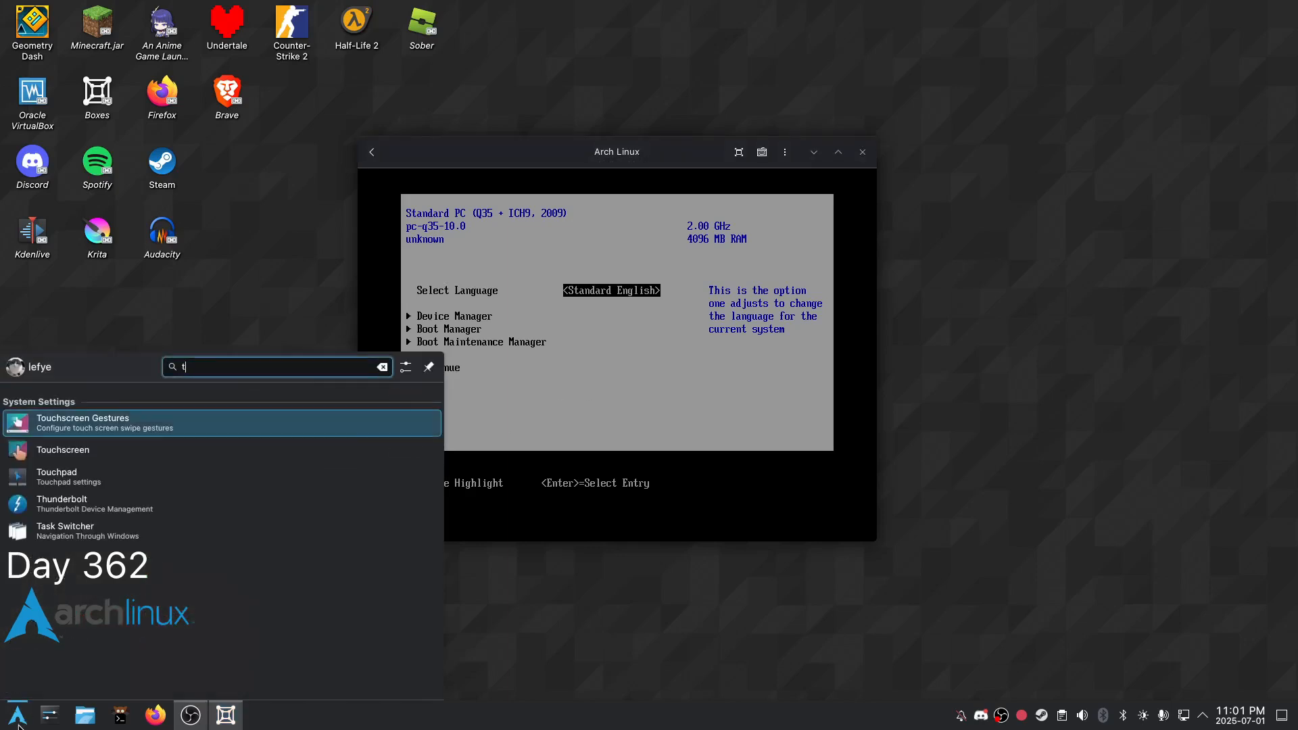
Search the launcher for "clock" and launch the Kronometer stopwatch.
{"action": "type", "text": "clock"}
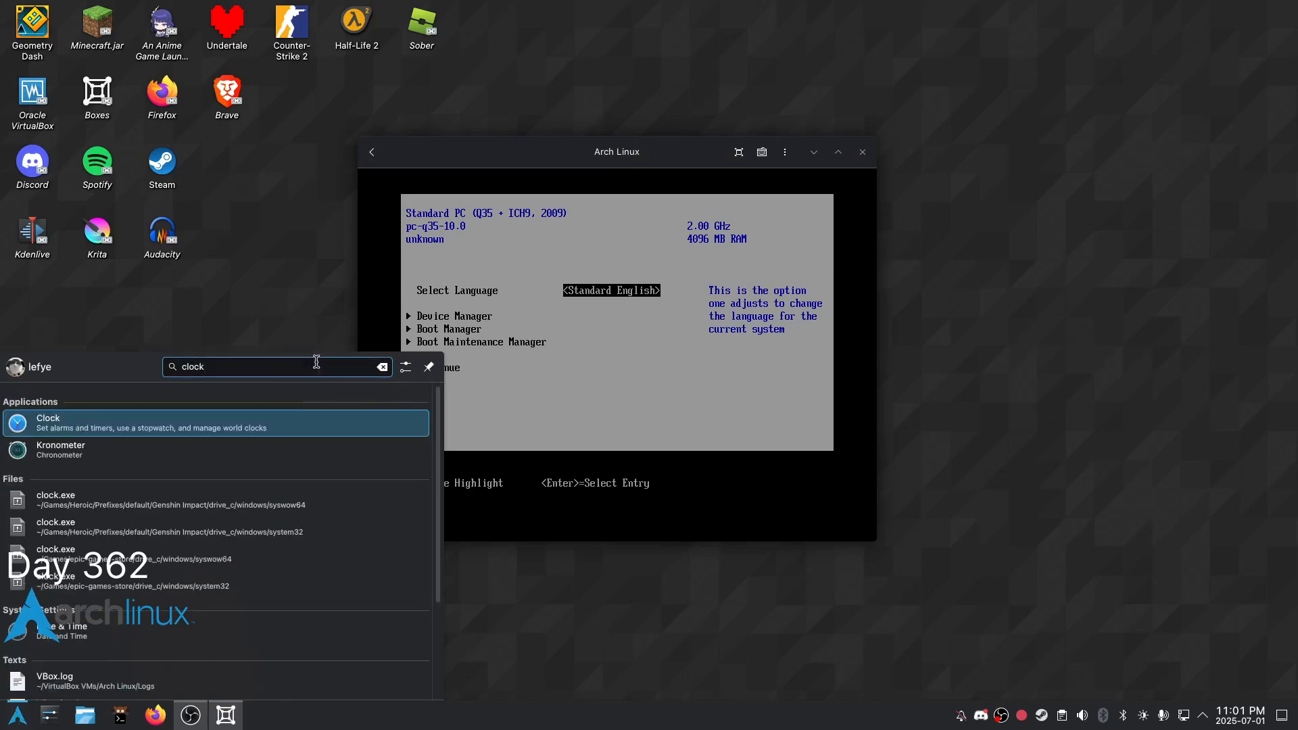
{"action": "left_click", "coordinate": [61, 449]}
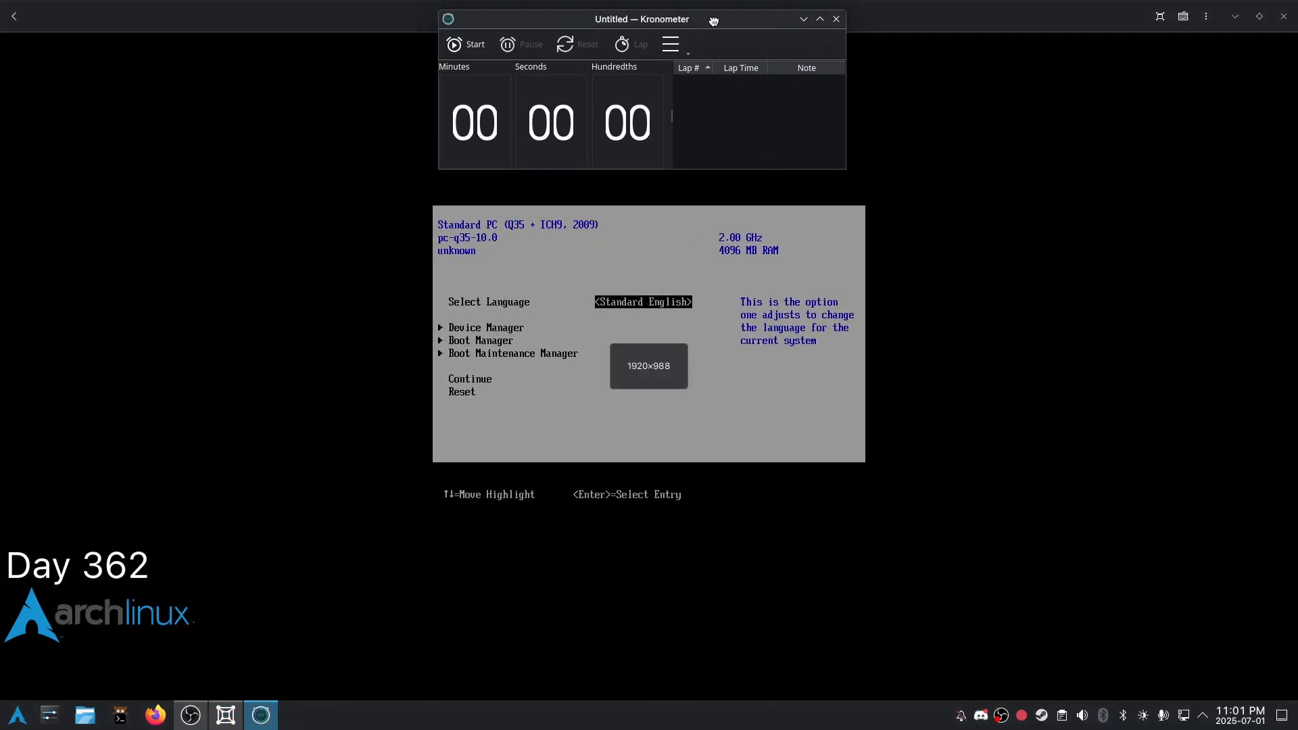
Enter the firmware Boot Manager to boot the Arch installer ISO.
{"action": "key", "text": "Down"}
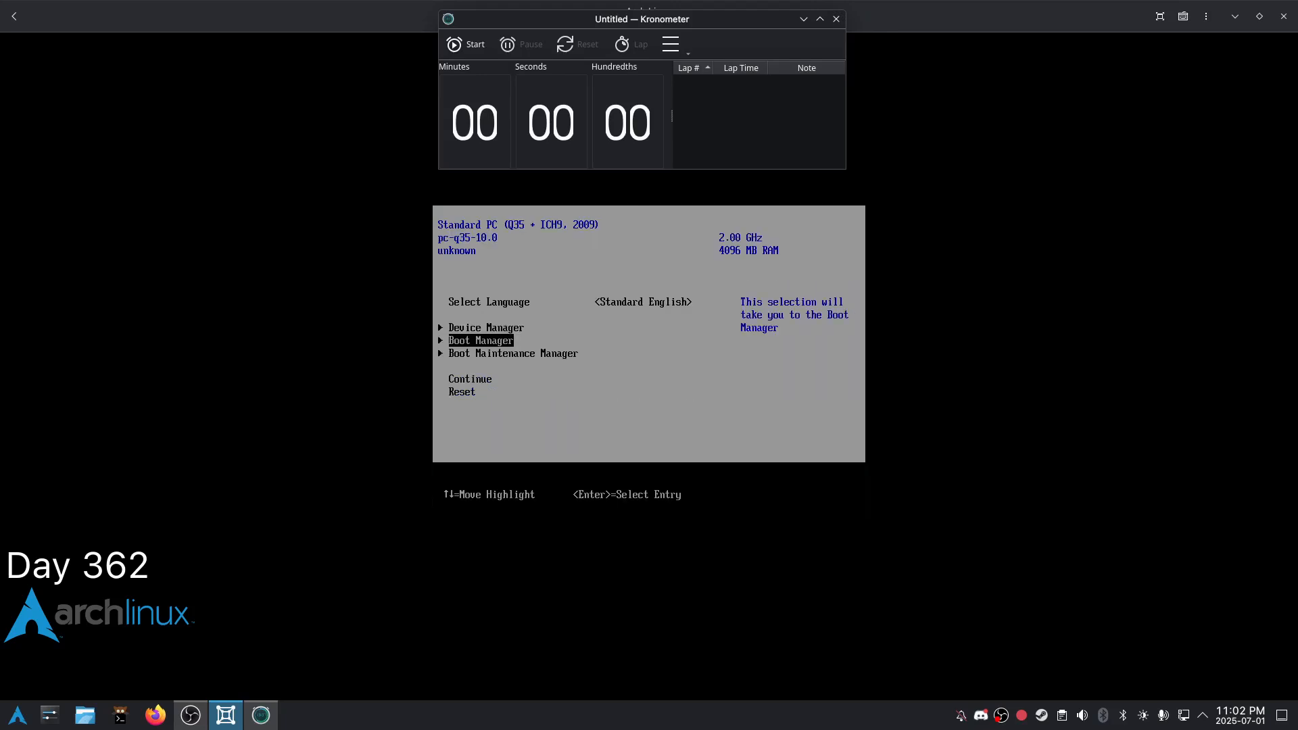
{"action": "key", "text": "Return"}
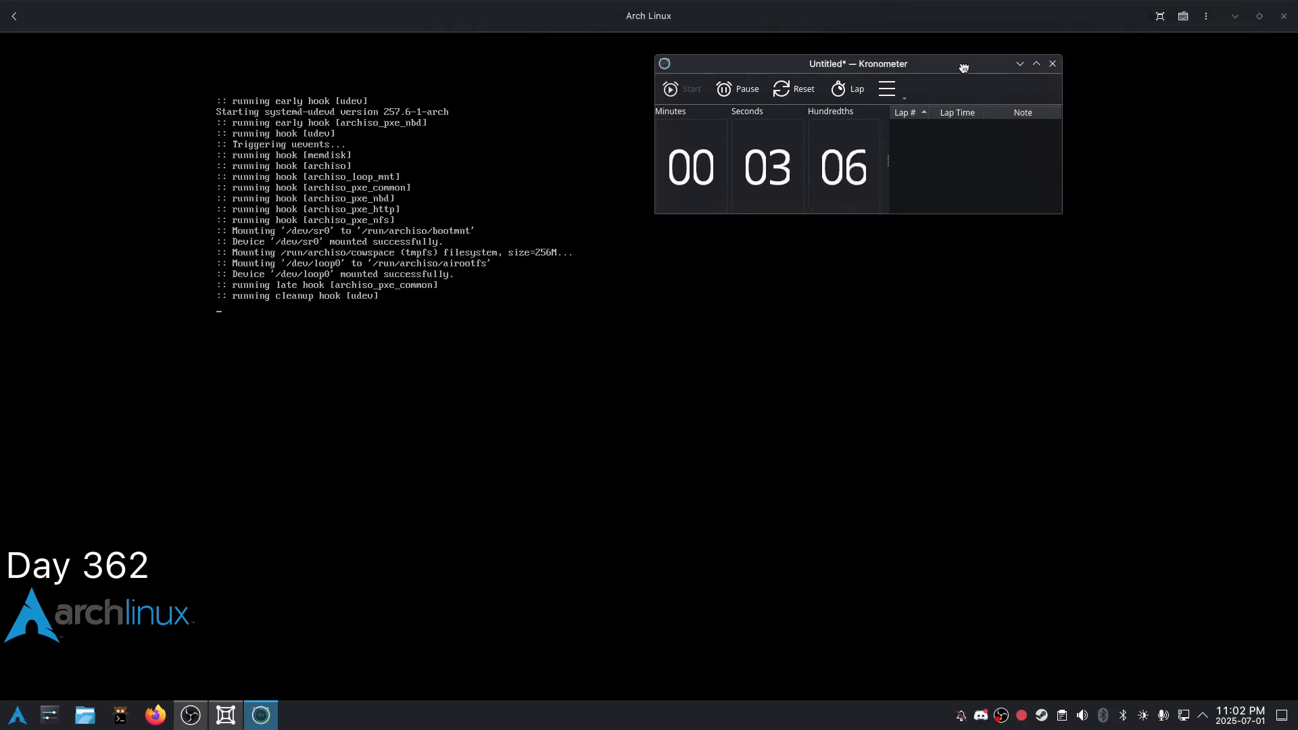
Review the Arch Linux box's Resources and Devices & Shares preferences, then return to the shell.
{"action": "left_click", "coordinate": [1205, 16]}
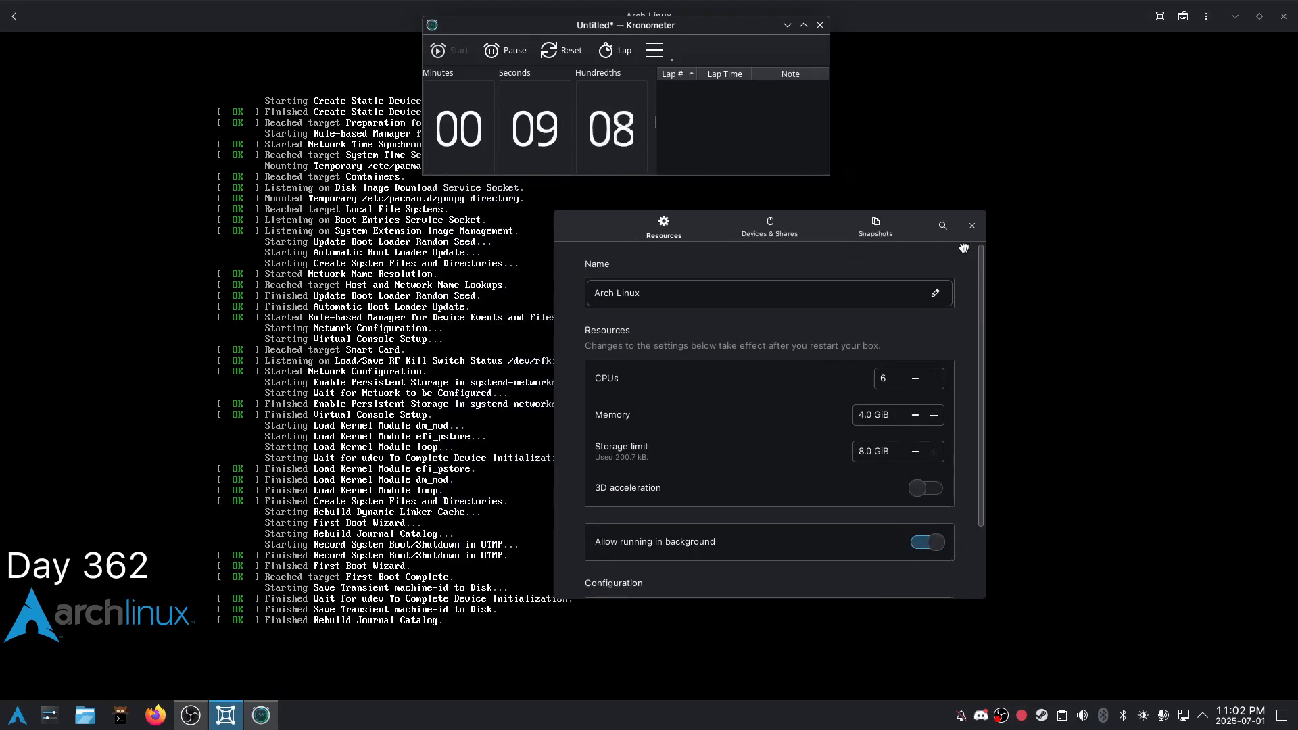
{"action": "left_click", "coordinate": [768, 226]}
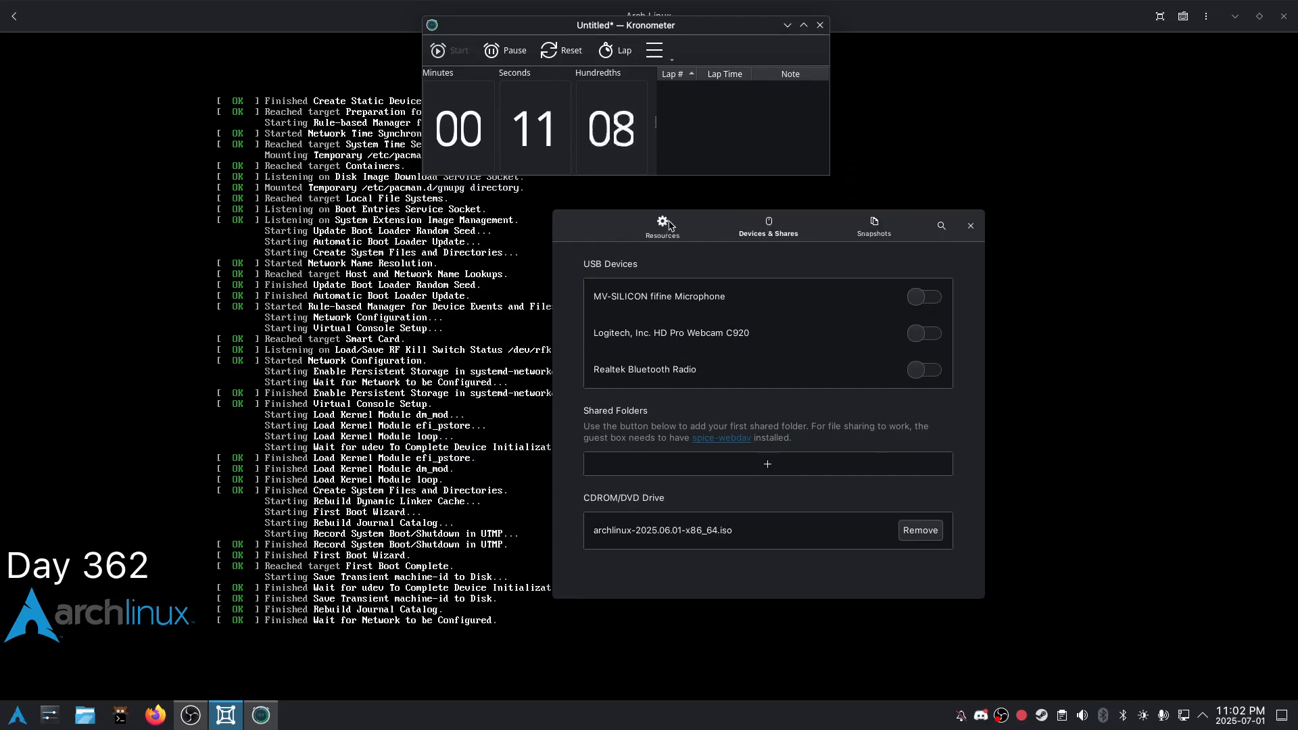
{"action": "left_click", "coordinate": [661, 226]}
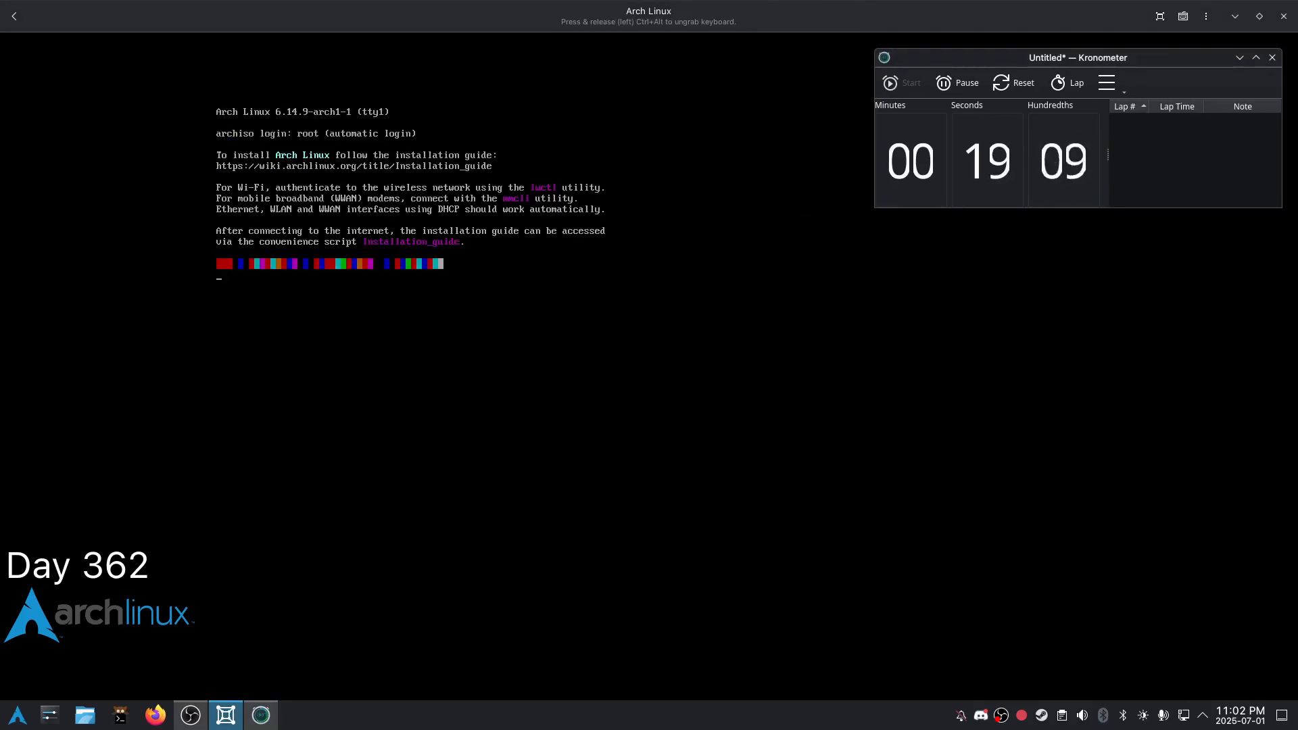
Check the disk with lsblk and partition /dev/vda into vda1 and vda2 with cfdisk.
{"action": "type", "text": "cfdisk /"}
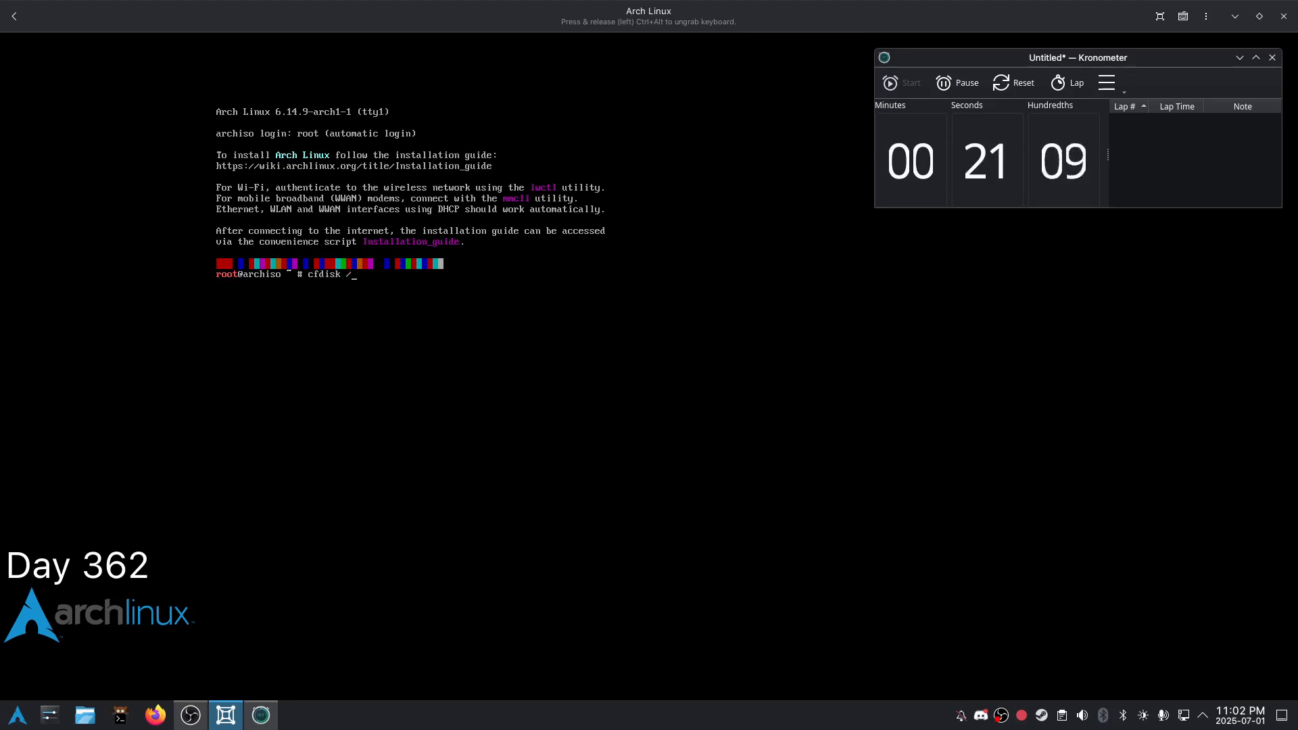
{"action": "key", "text": "Return"}
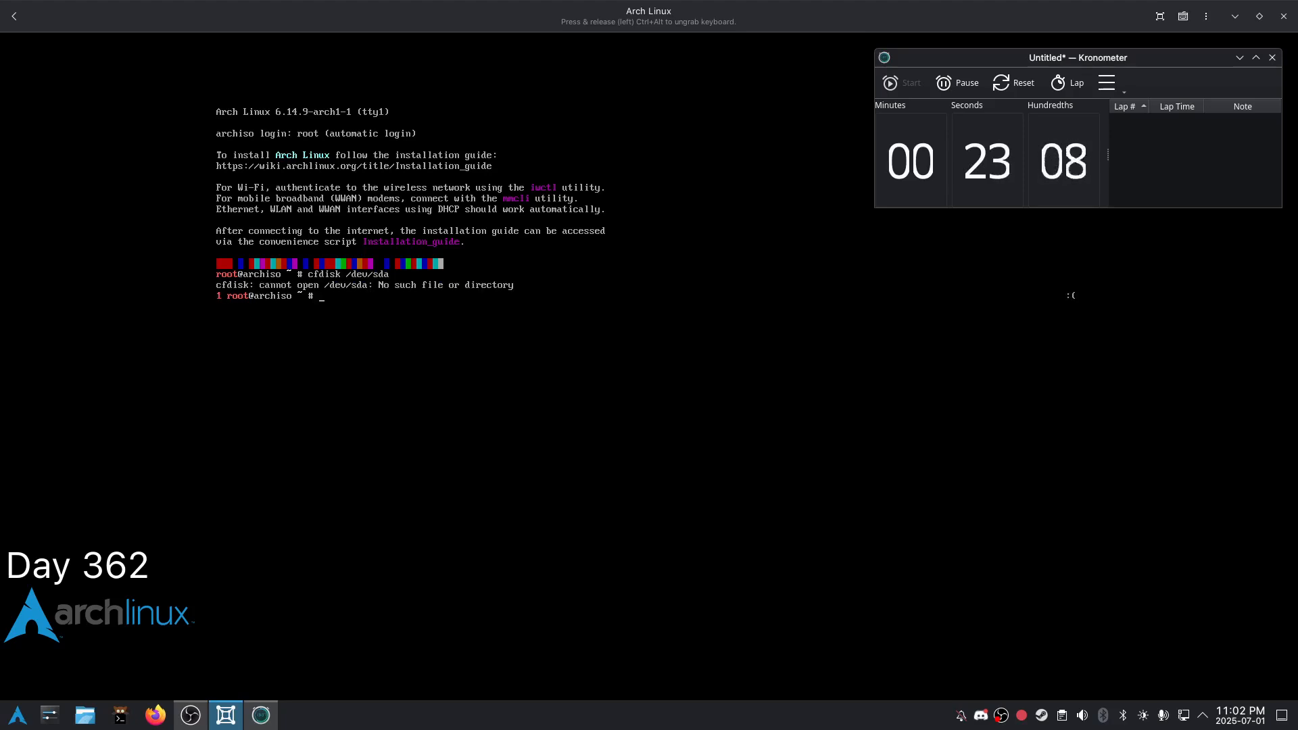
{"action": "type", "text": "lsblk"}
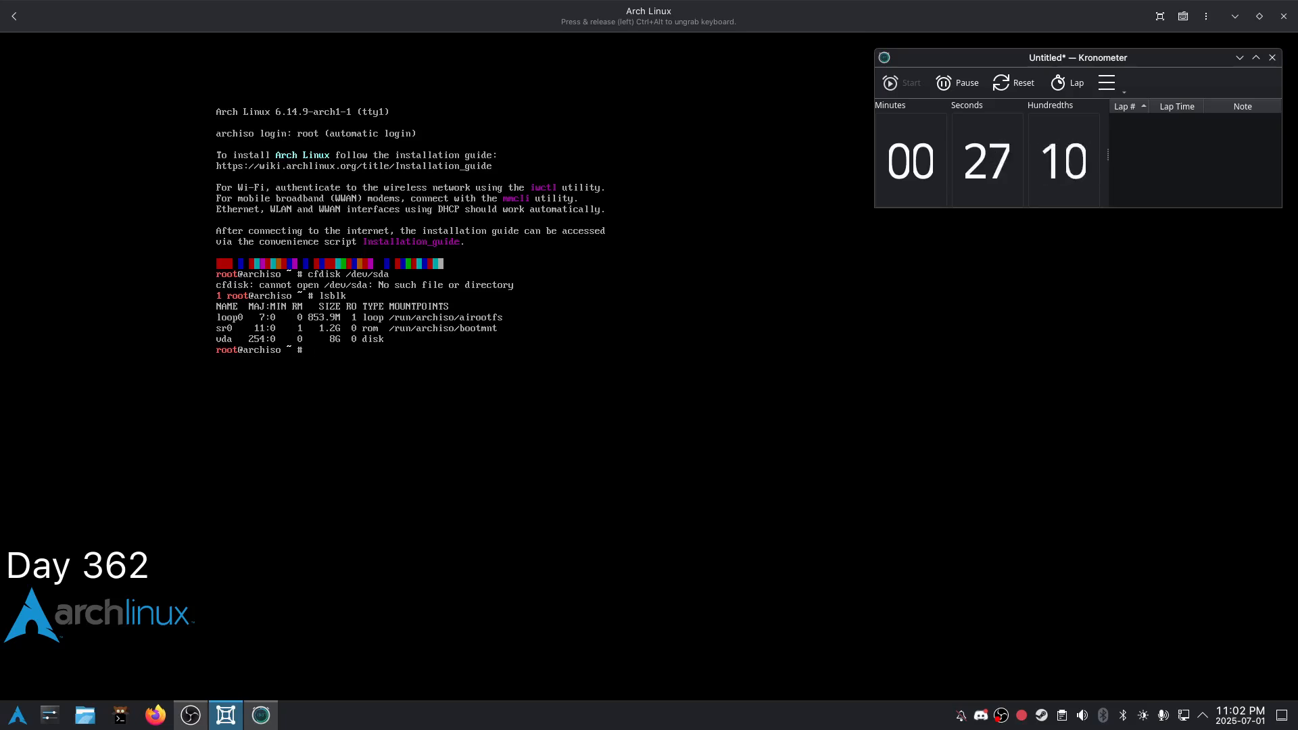
{"action": "type", "text": "cfdik"}
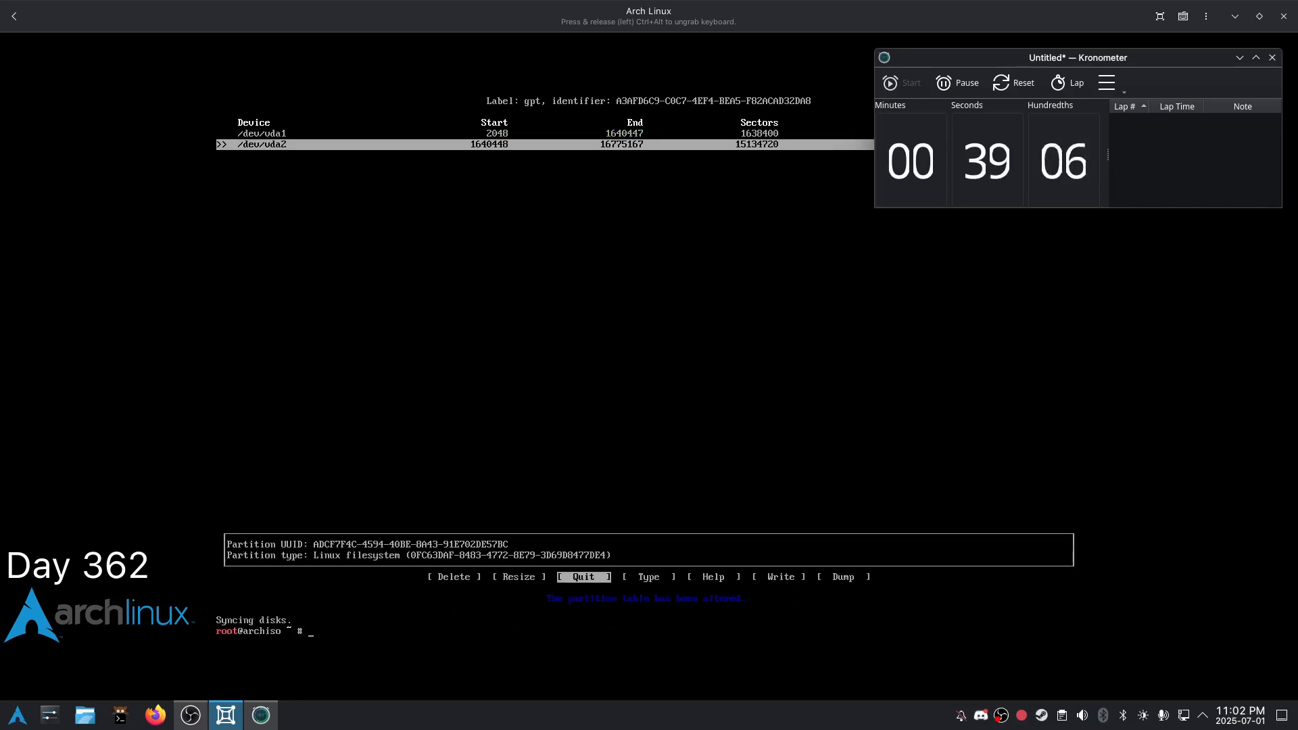
Format /dev/vda2 as ext4 and /dev/vda1 as FAT32 with mkfs.
{"action": "type", "text": "mkfs.ext4"}
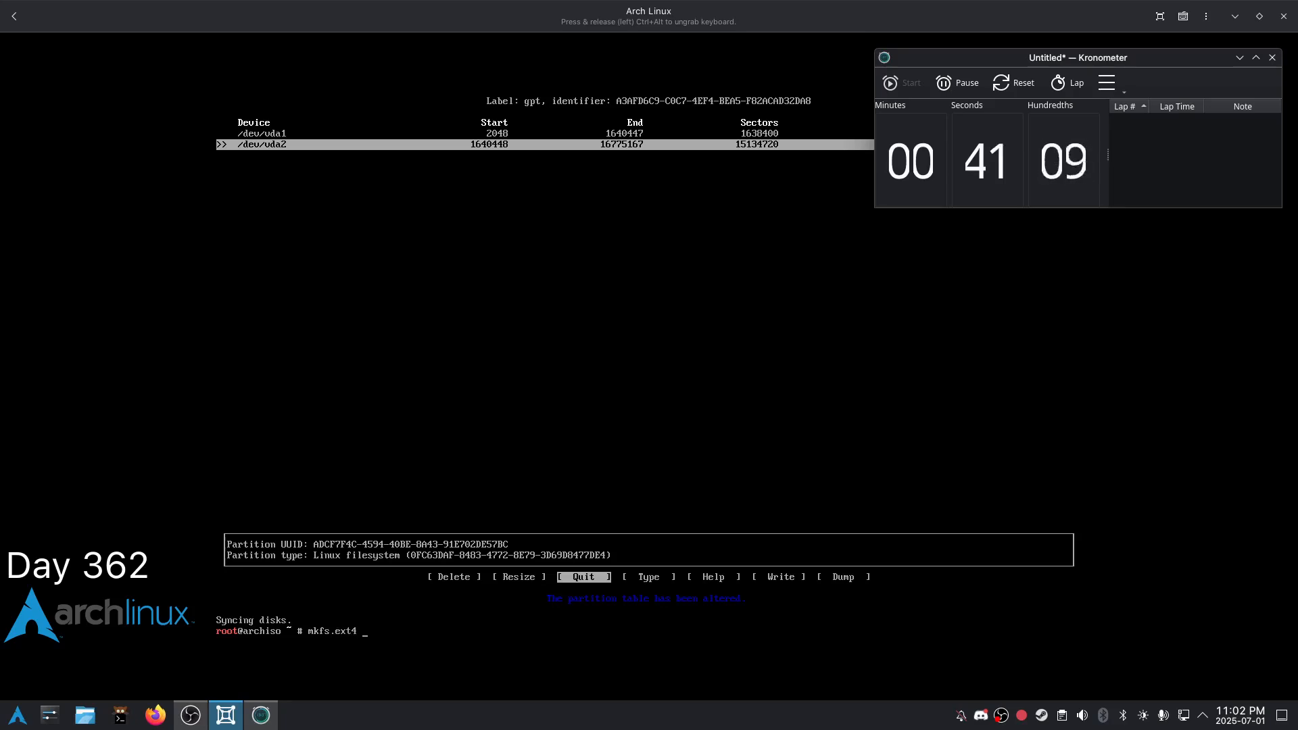
{"action": "type", "text": "/dev/vda2 /mnt"}
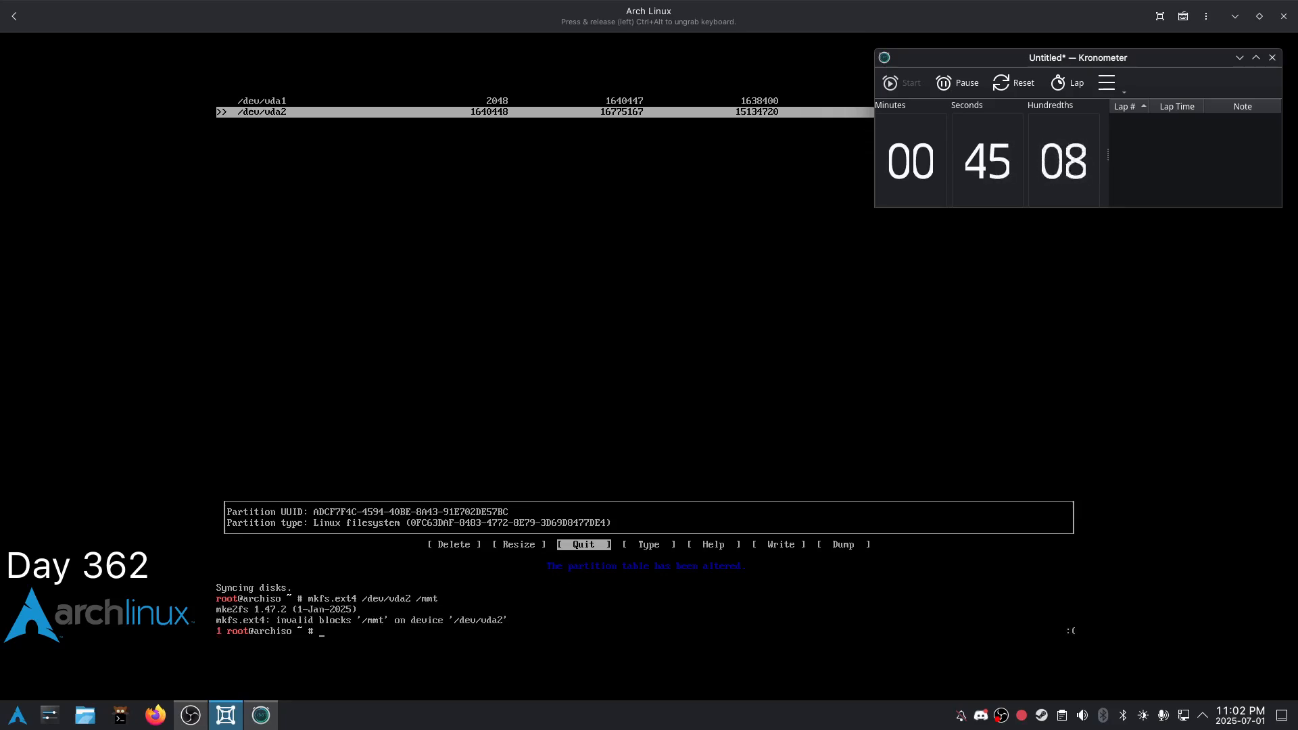
{"action": "type", "text": "mkfs.ext4 /dev/vda2 /m"}
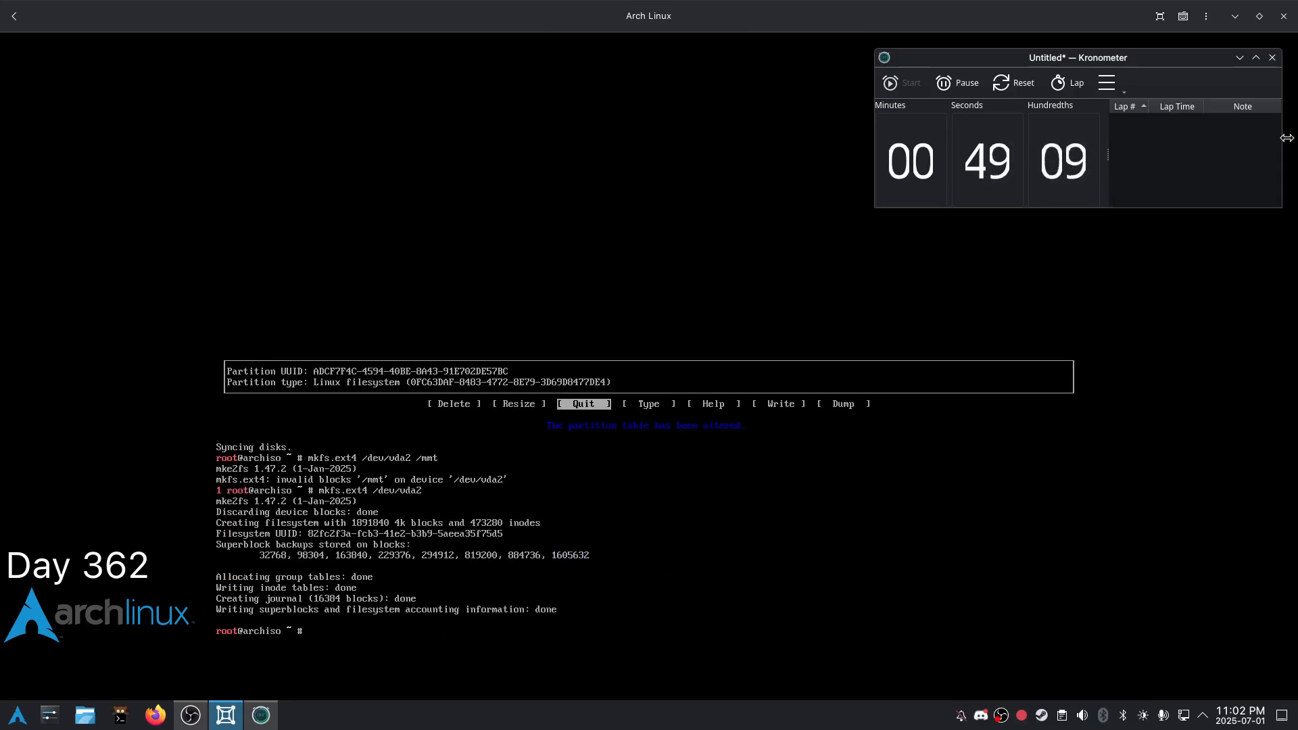
{"action": "type", "text": "mount"}
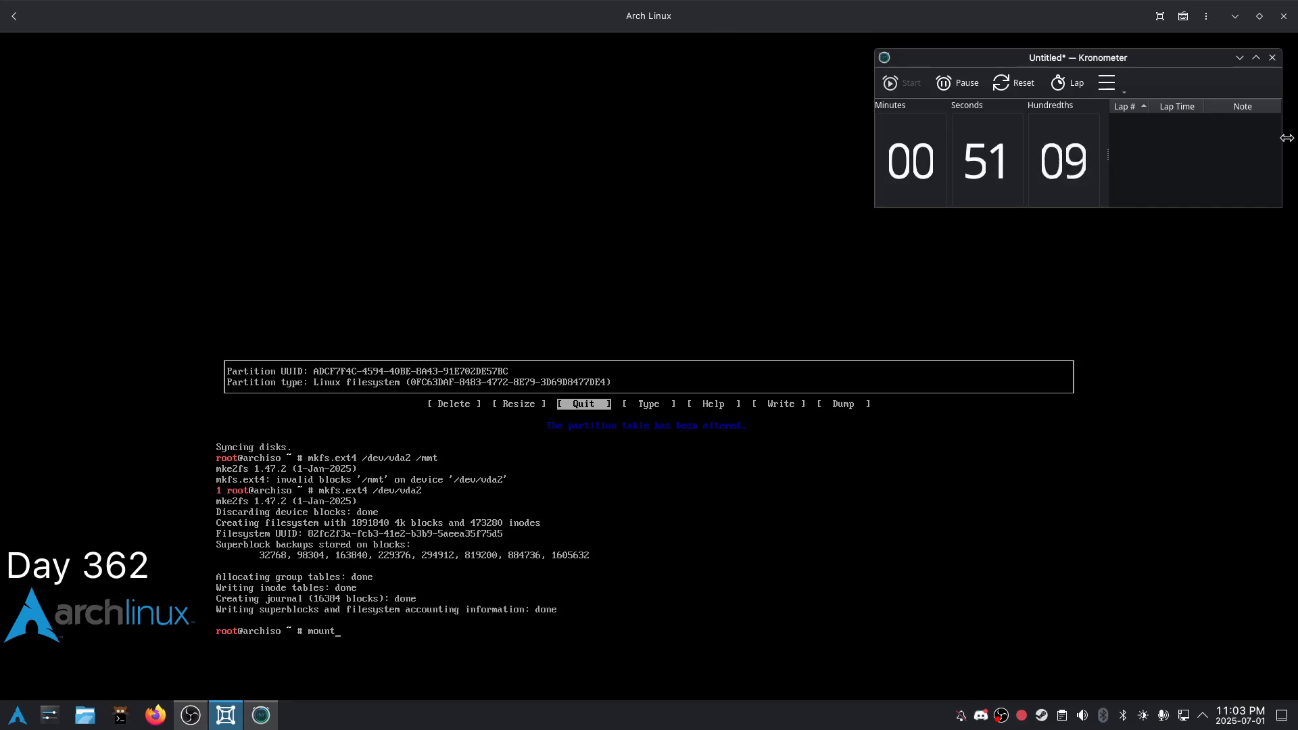
{"action": "type", "text": "mkfs.r"}
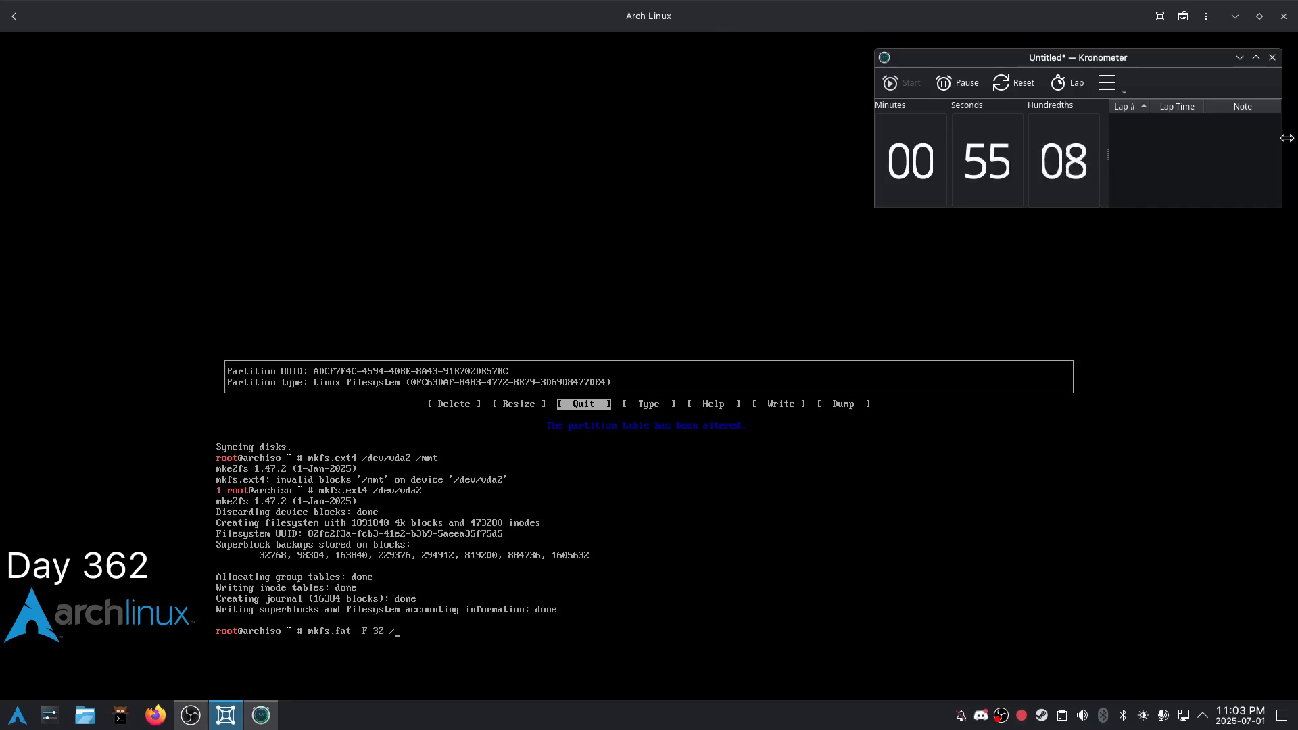
{"action": "type", "text": "/dev/s"}
{"action": "type", "text": "mount"}
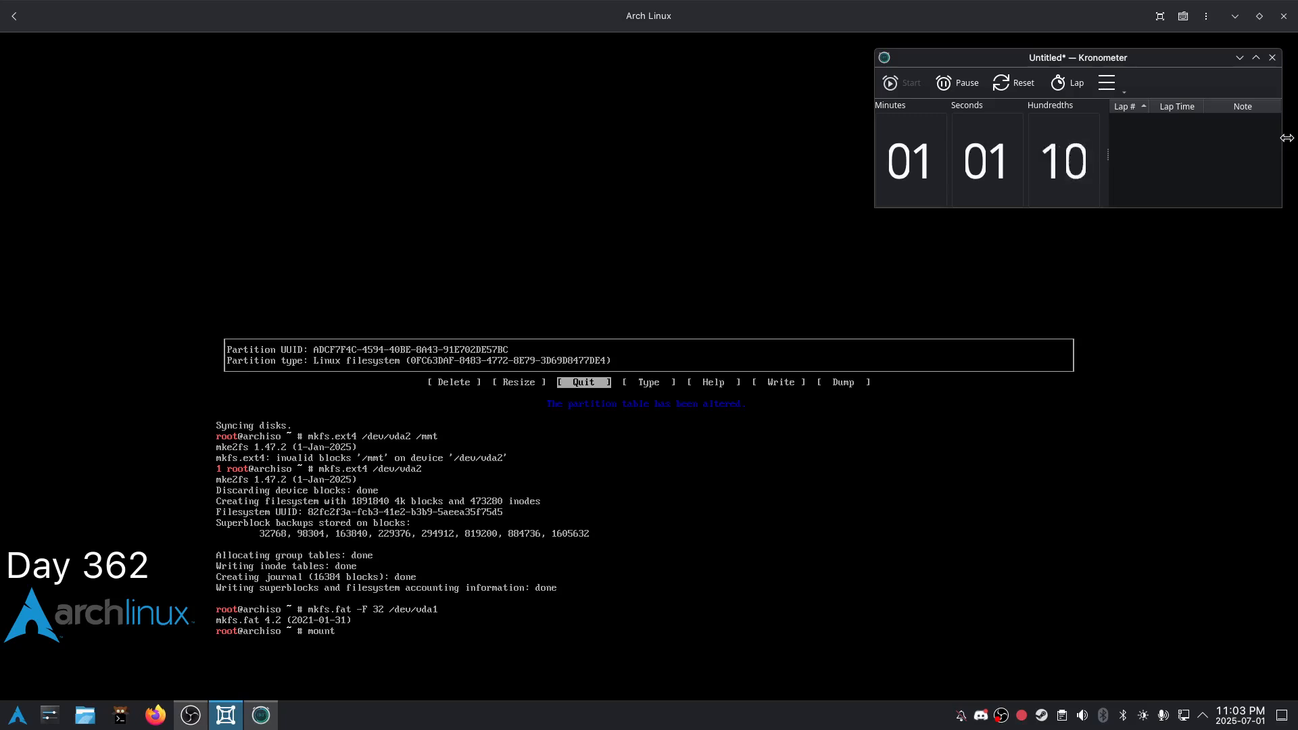
Mount vda2 at /mnt and vda1 at /mnt/boot, confirming with lsblk.
{"action": "type", "text": "/dev/sd"}
{"action": "type", "text": "mount --mkdir"}
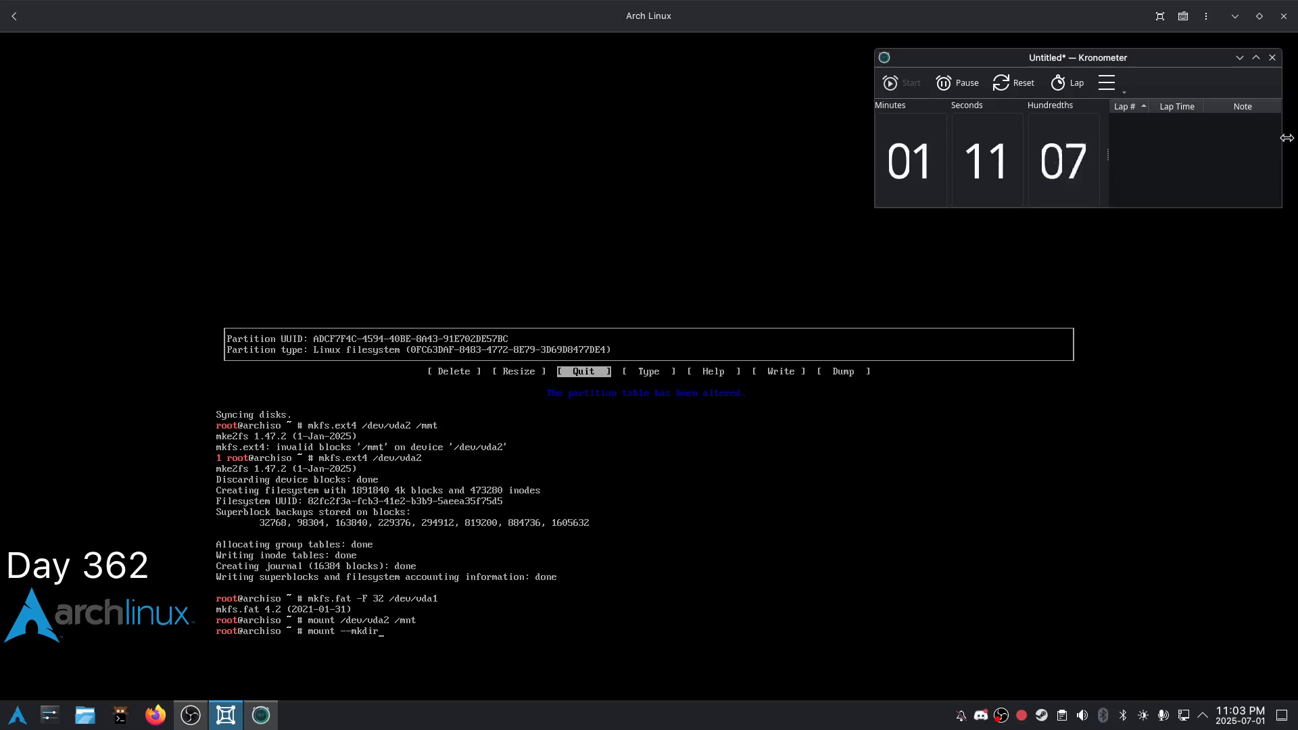
{"action": "type", "text": "/dev/s"}
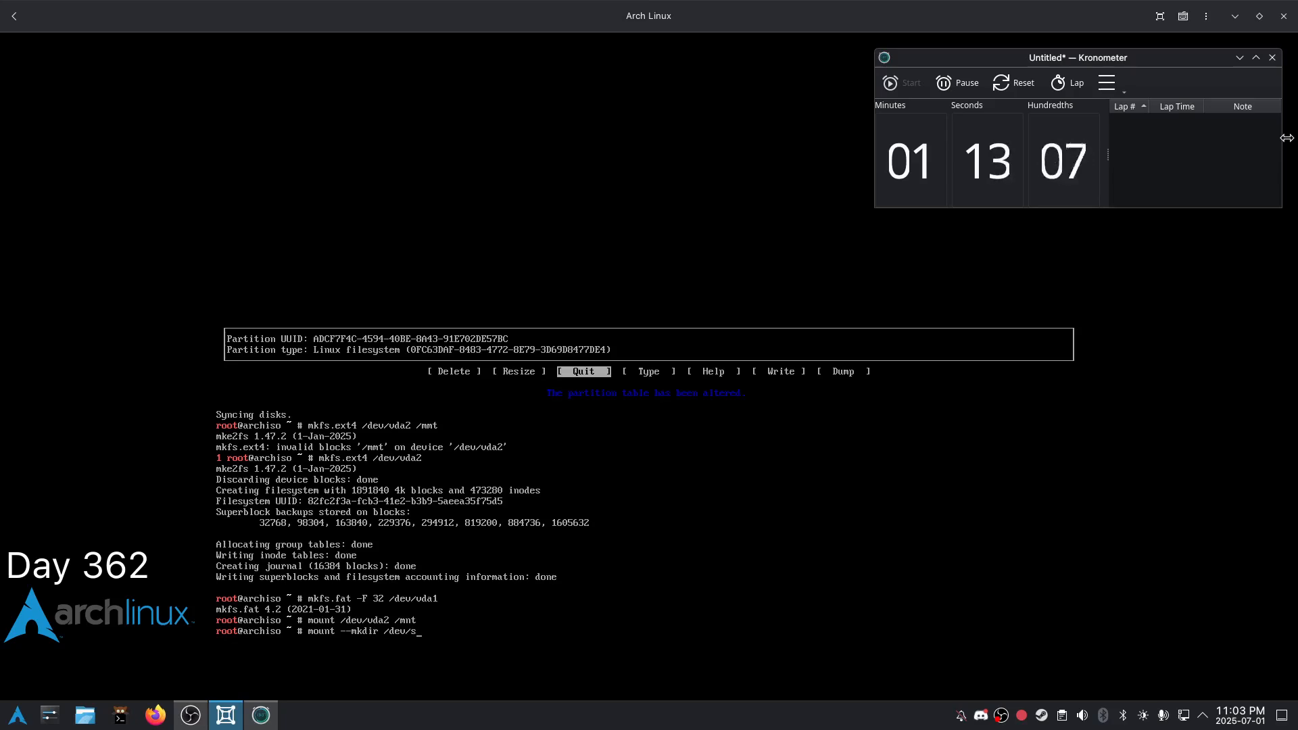
{"action": "type", "text": "da1"}
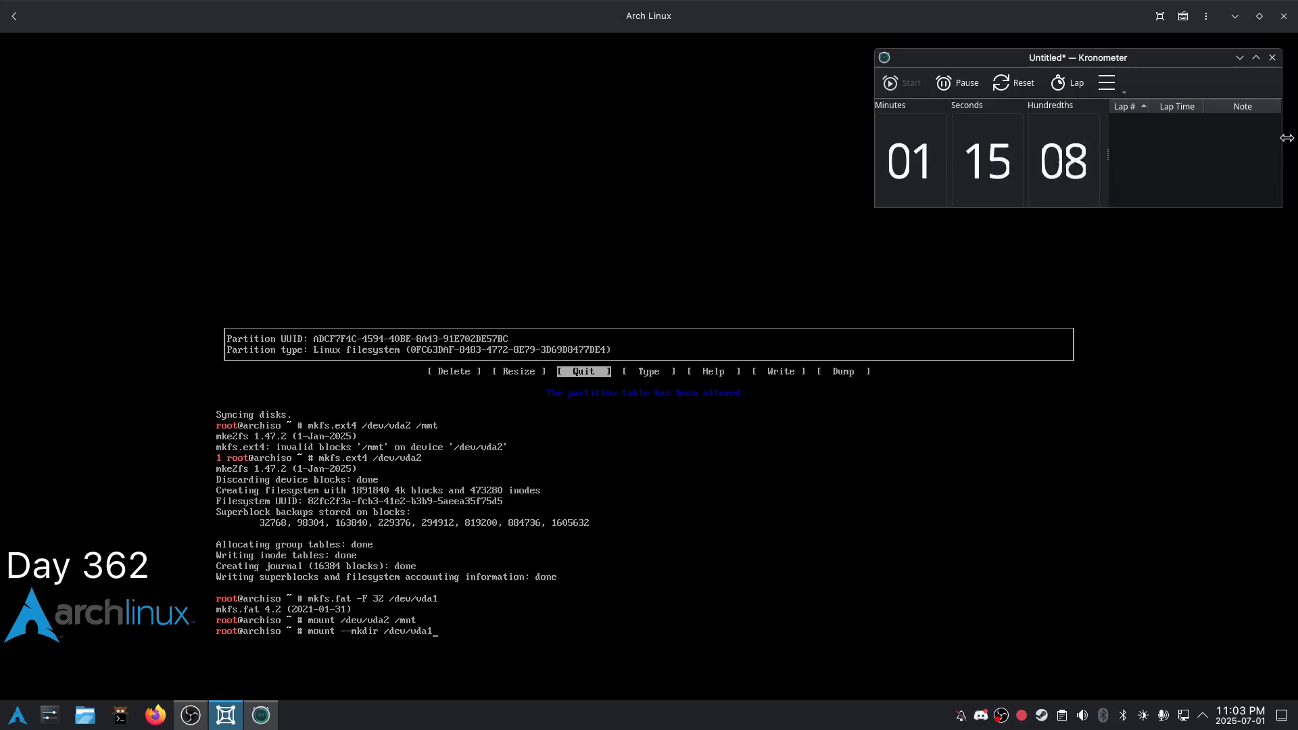
{"action": "type", "text": "/mnt/boot"}
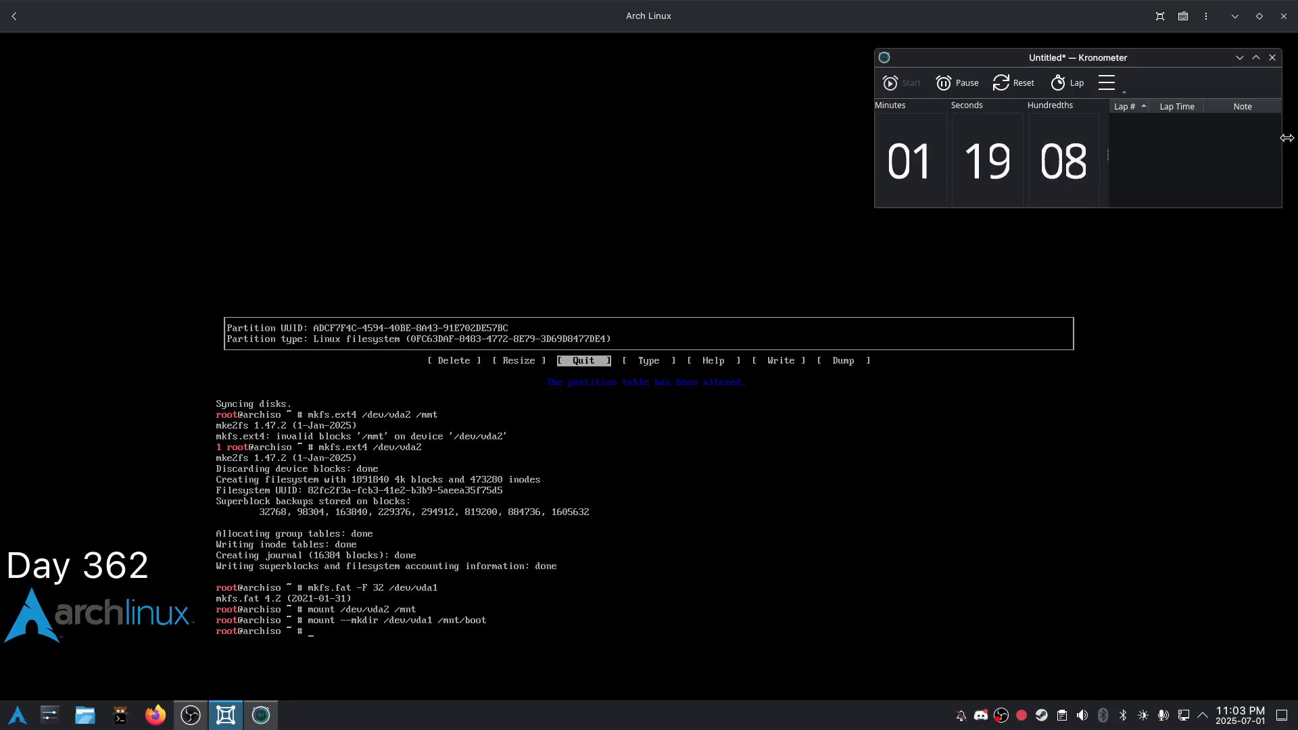
{"action": "type", "text": "lsblk"}
{"action": "type", "text": "pacstrap /mnt base "}
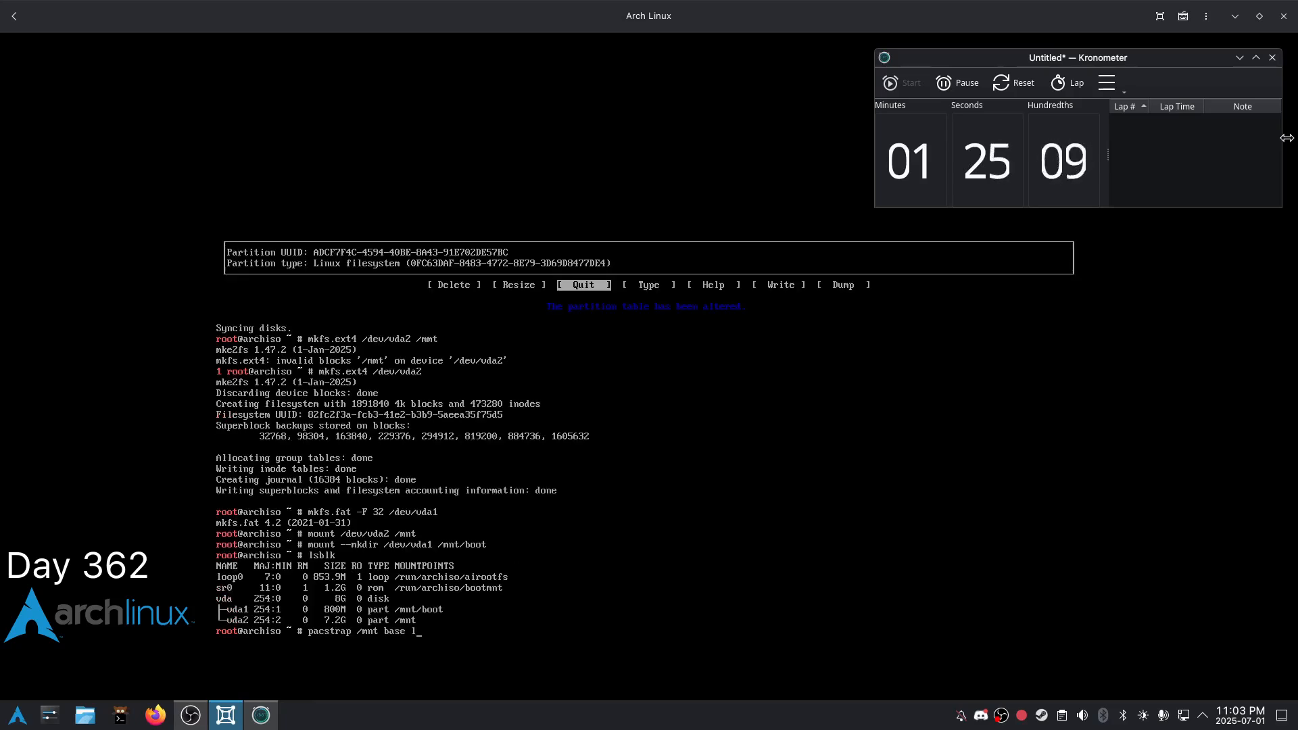
Run pacstrap /mnt with base, linux-zen, linux-firmware, networkmanager, screenfetch, cowsay, lolcat, nano and grub.
{"action": "type", "text": "linux-zen linux-firmware networkmanager screen"}
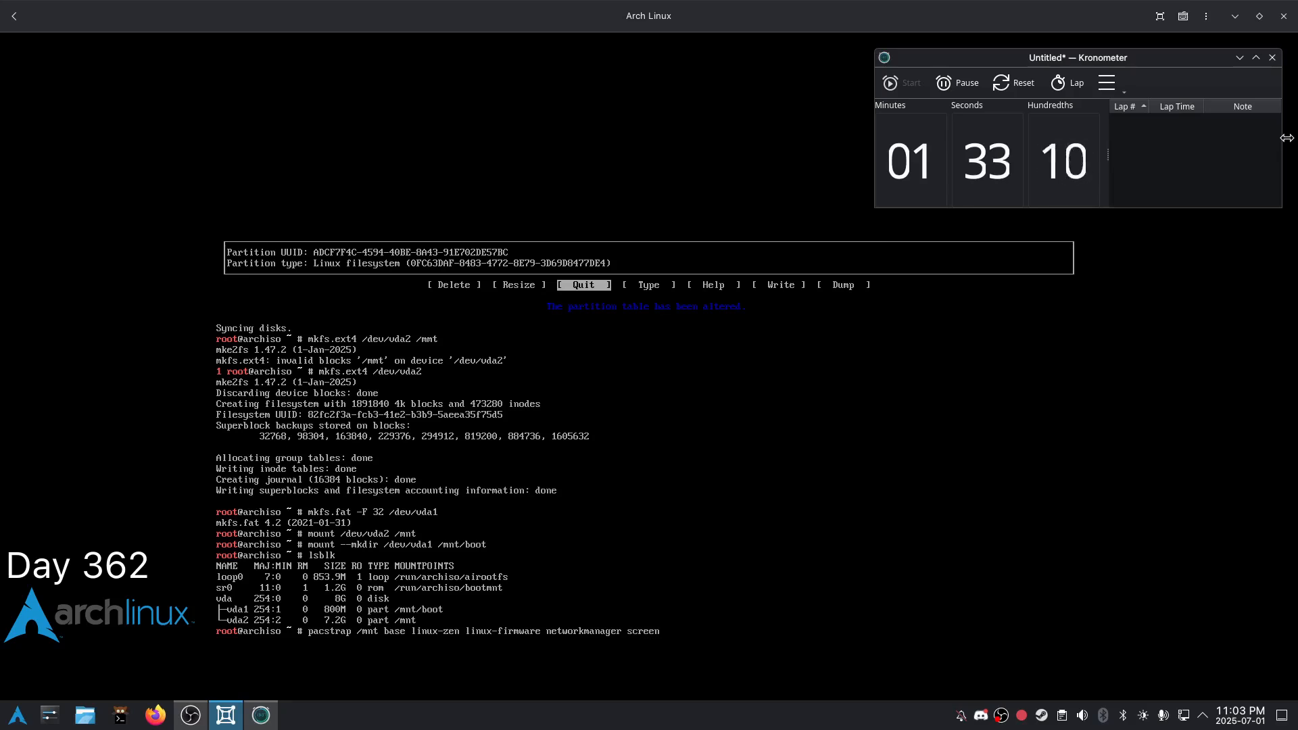
{"action": "type", "text": "fetch cowsay l"}
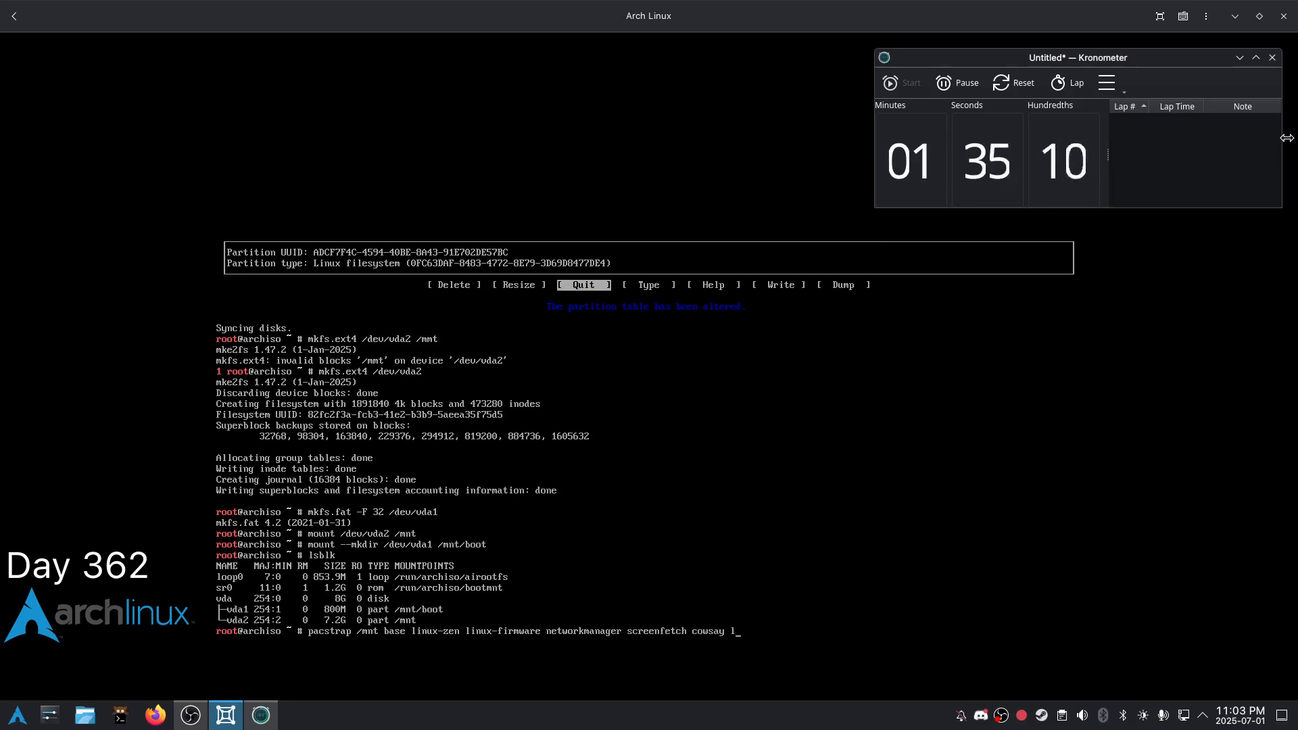
{"action": "type", "text": "lolcat nano gru"}
{"action": "type", "text": "genfstab -"}
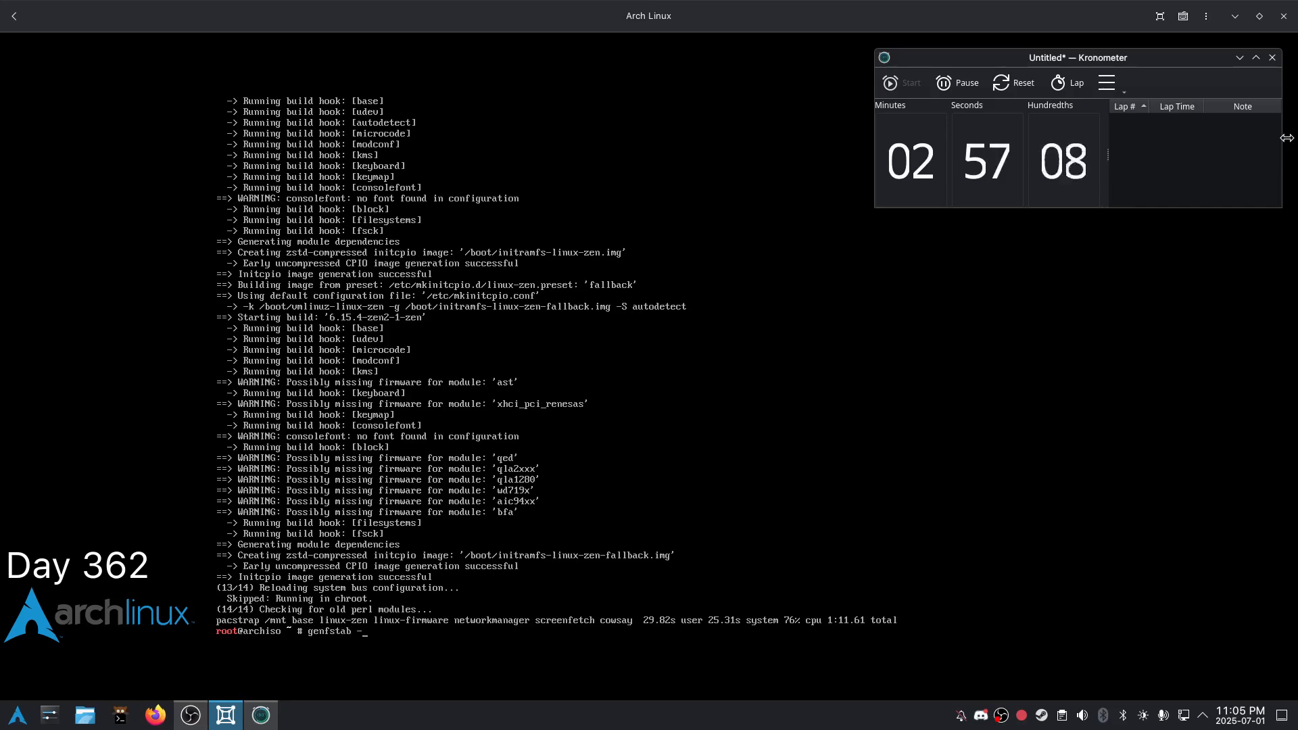
Generate fstab with genfstab -U, arch-chroot into /mnt and run grub-install --target=x86_64-efi --efi-directory=/boot.
{"action": "type", "text": "U /mnt>/mnt/etc/fstab"}
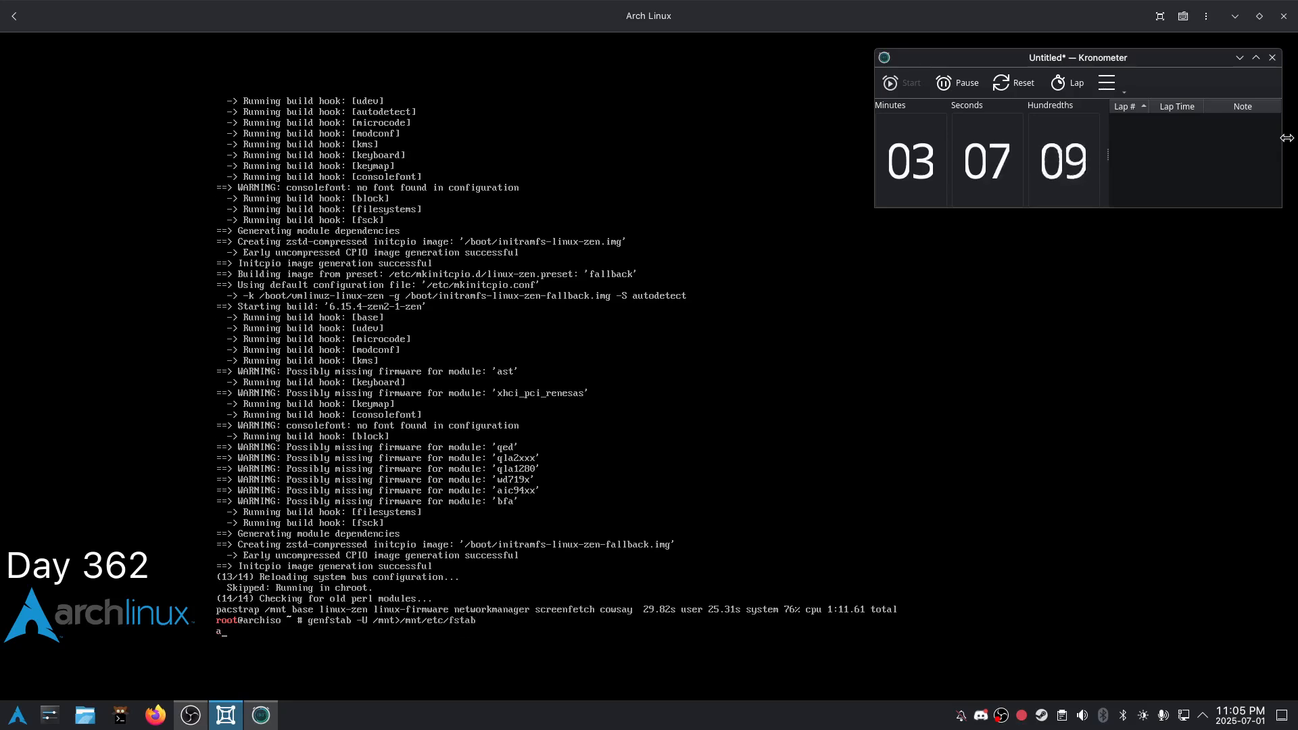
{"action": "type", "text": "rch-chroot /mnt"}
{"action": "type", "text": "ln"}
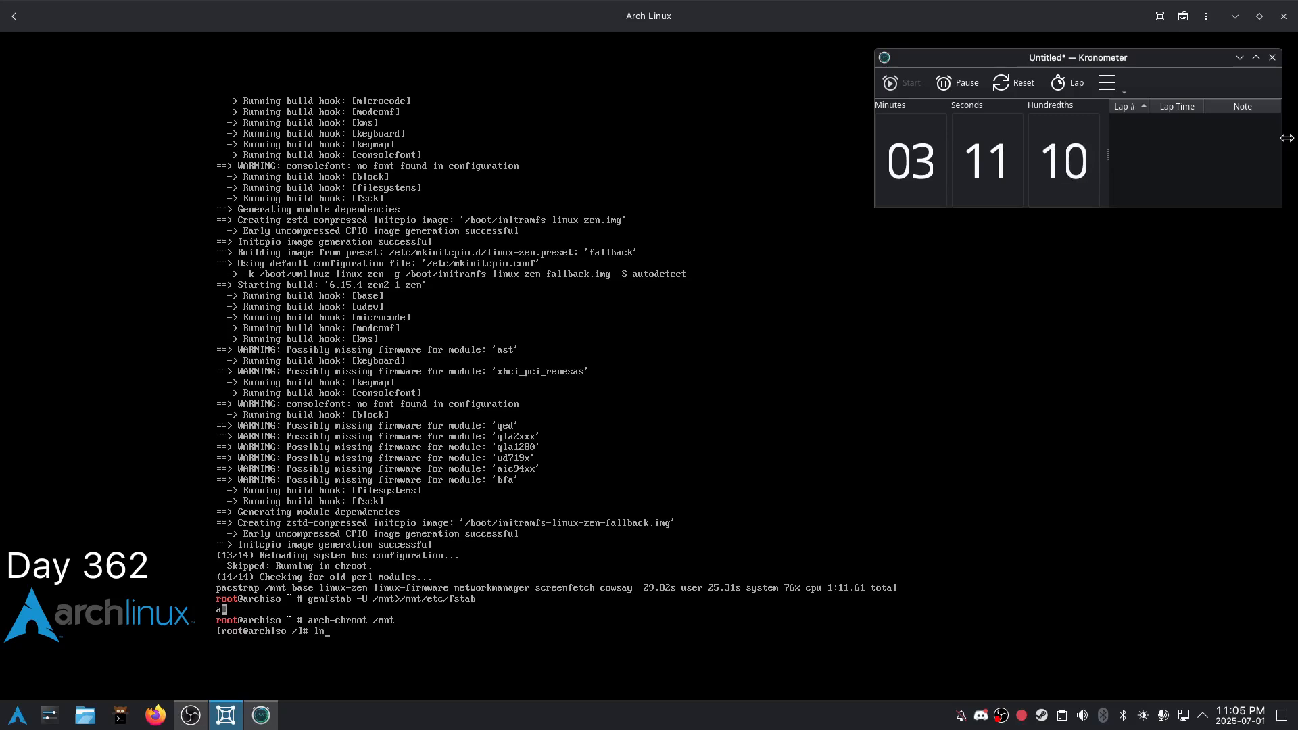
{"action": "type", "text": "grub-install --target=x86_64"}
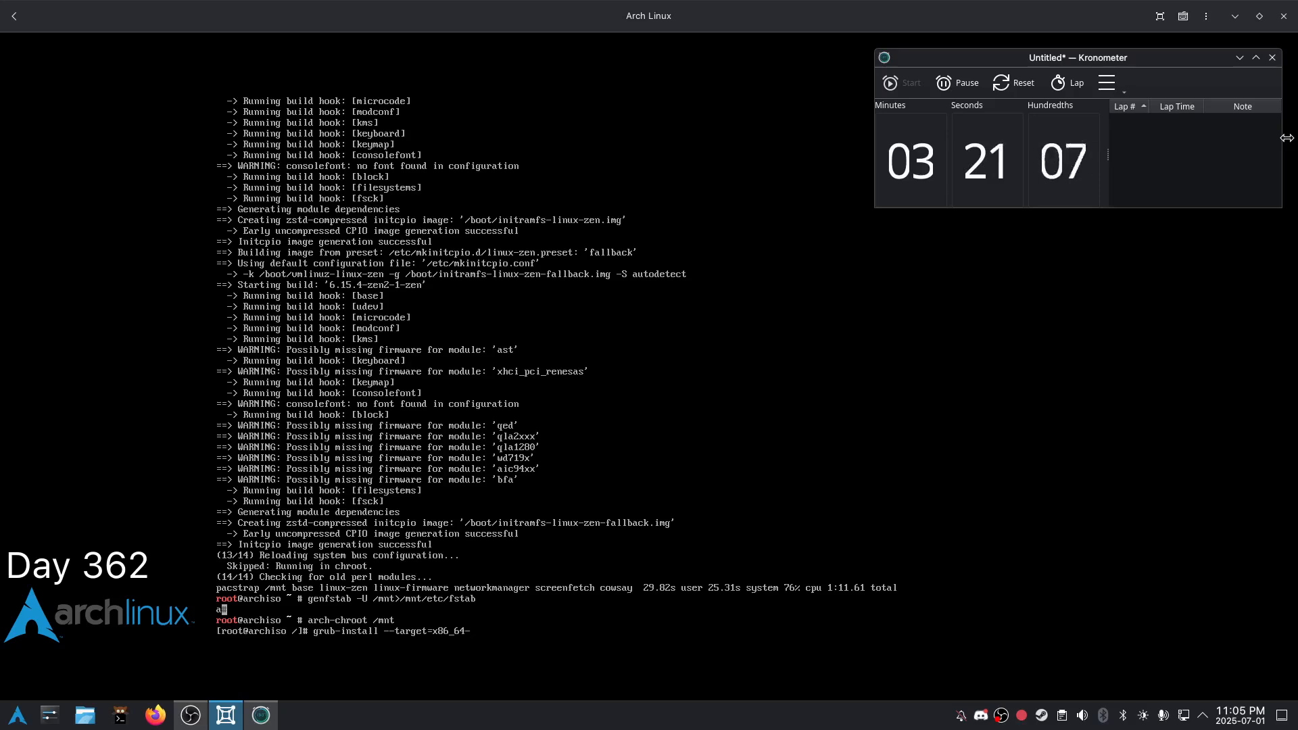
{"action": "type", "text": "-efi --efi-directory"}
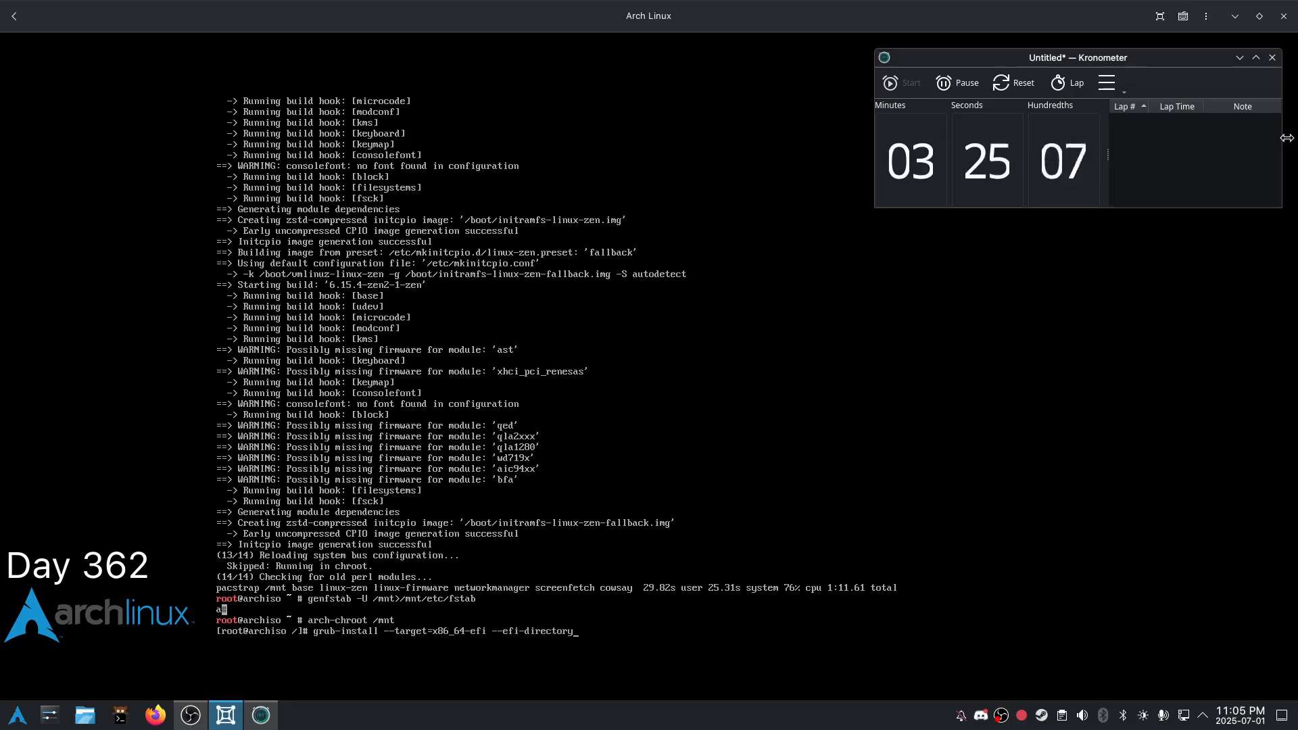
{"action": "type", "text": "/boot"}
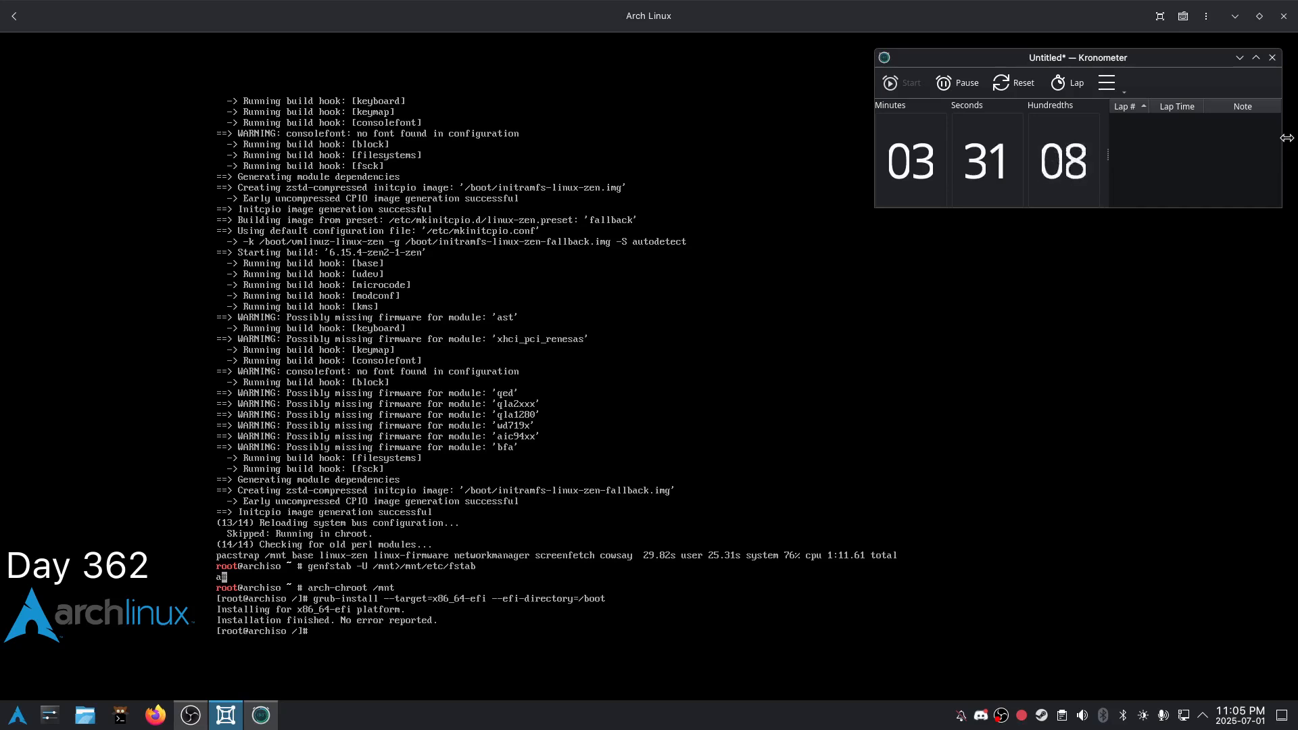
Run grub-mkconfig and the remaining setup, then shut down back to the Boxes library.
{"action": "type", "text": "grub-mkco"}
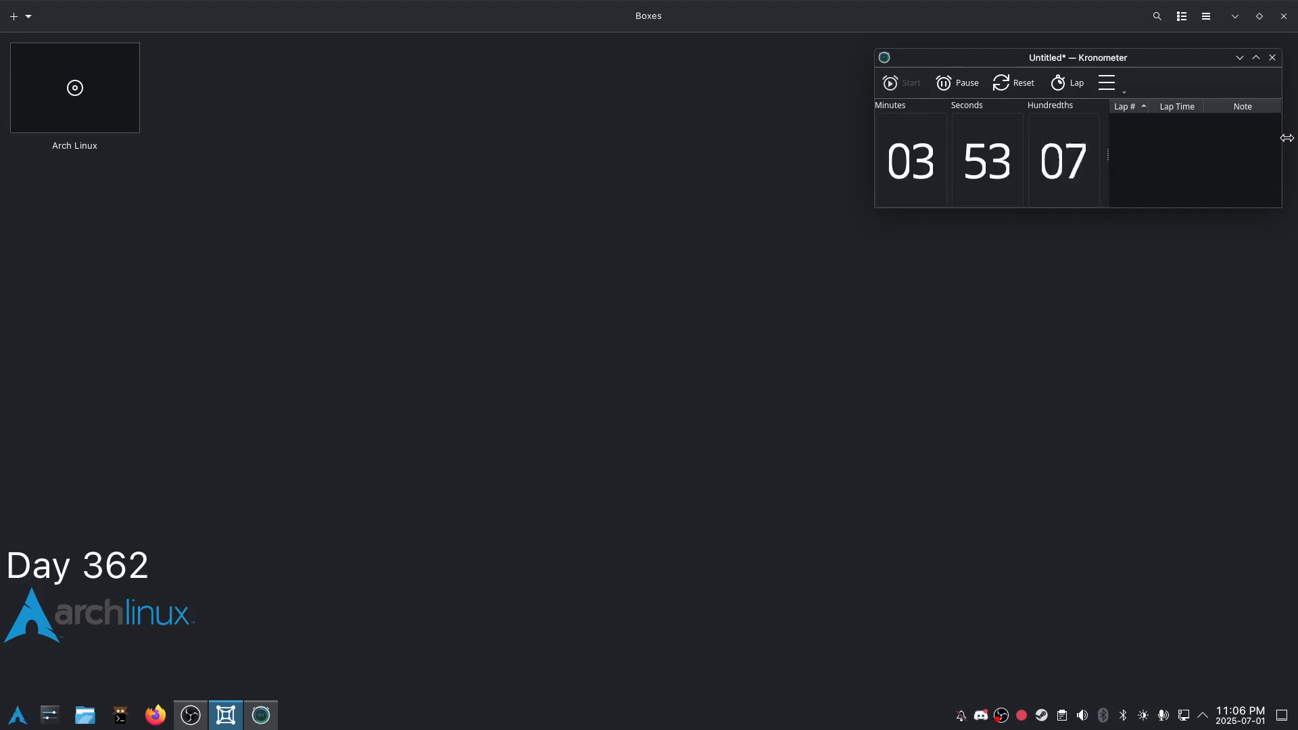
Boot the Arch Linux box, log in as root and run screenfetch and cowsay -f dragon Day 362!
{"action": "double_click", "coordinate": [74, 88]}
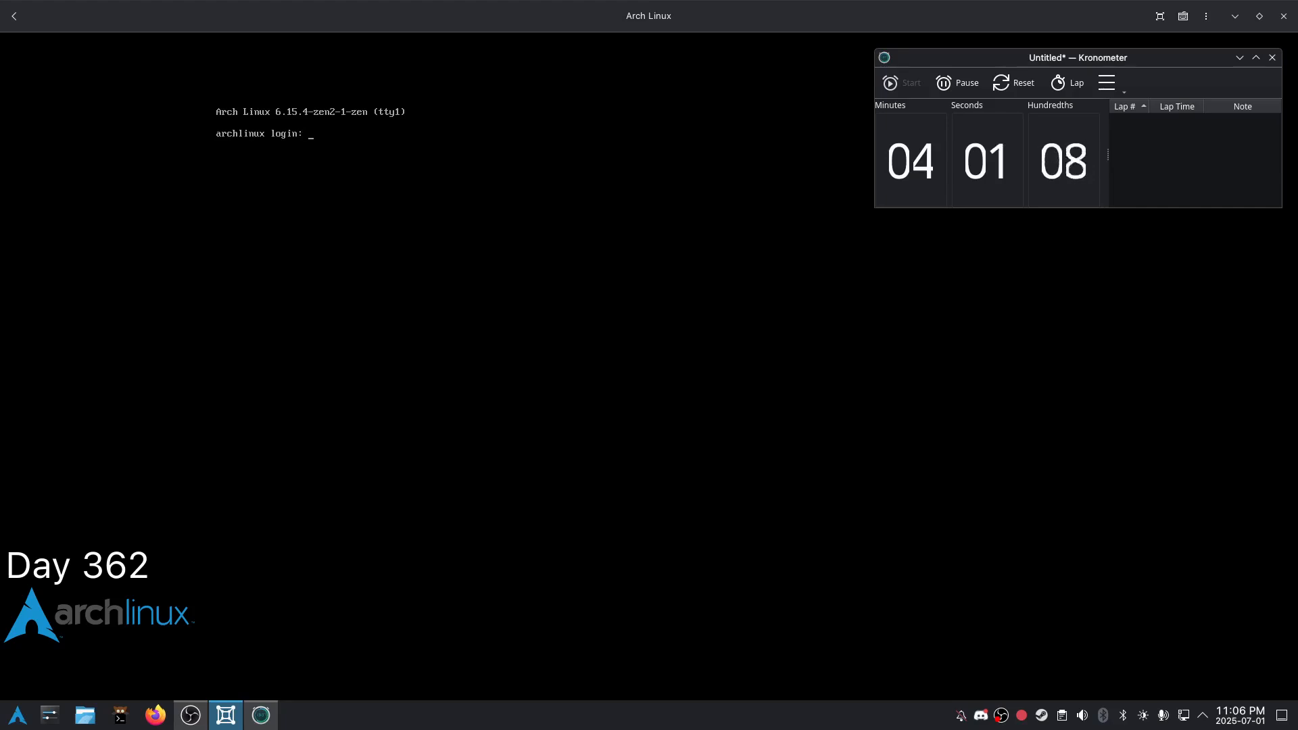
{"action": "type", "text": "root"}
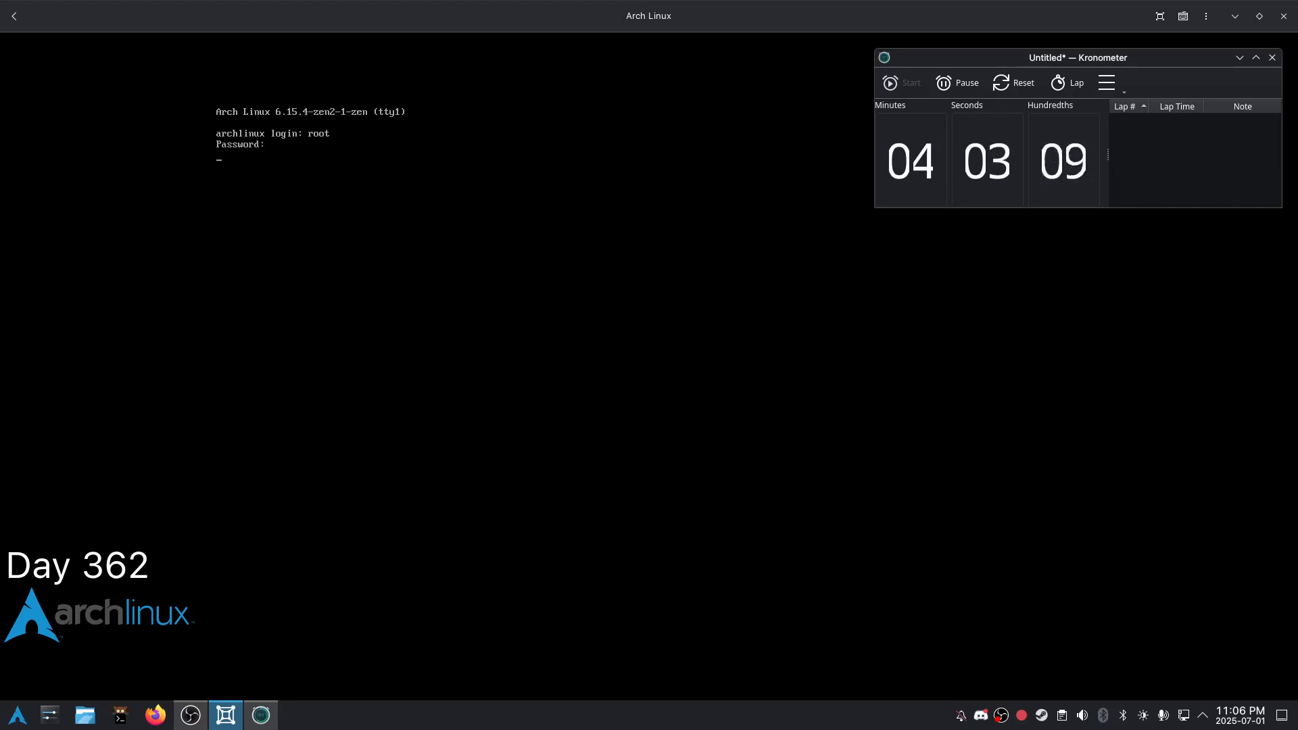
{"action": "type", "text": "screenfetch"}
{"action": "type", "text": "cowsay -f dragon "}
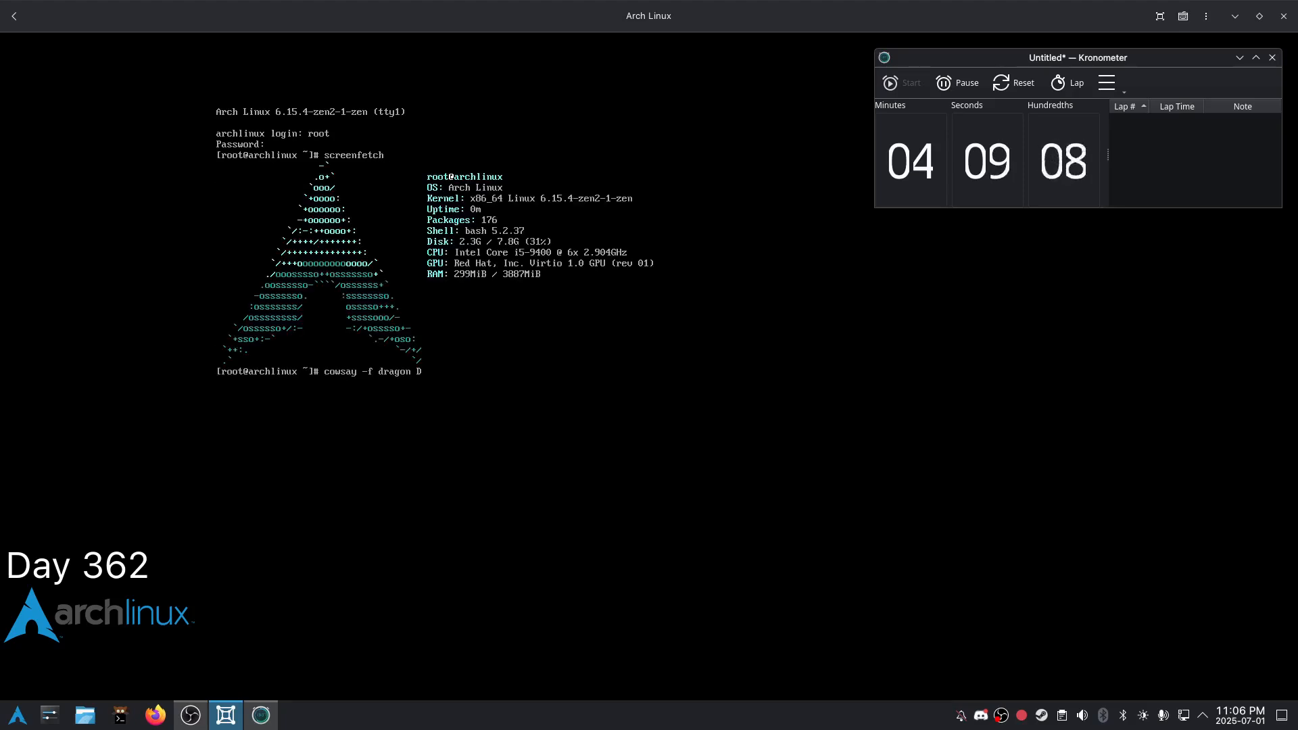
{"action": "type", "text": "Day"}
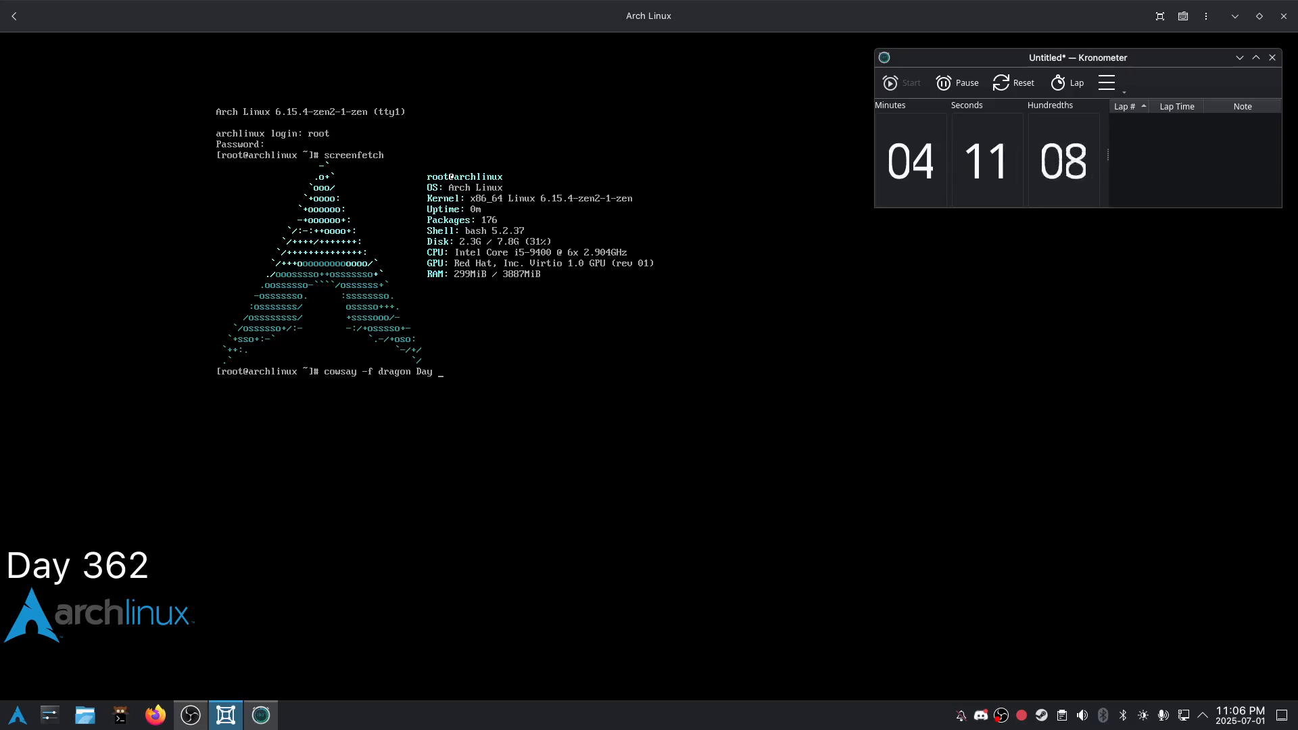
{"action": "type", "text": "36"}
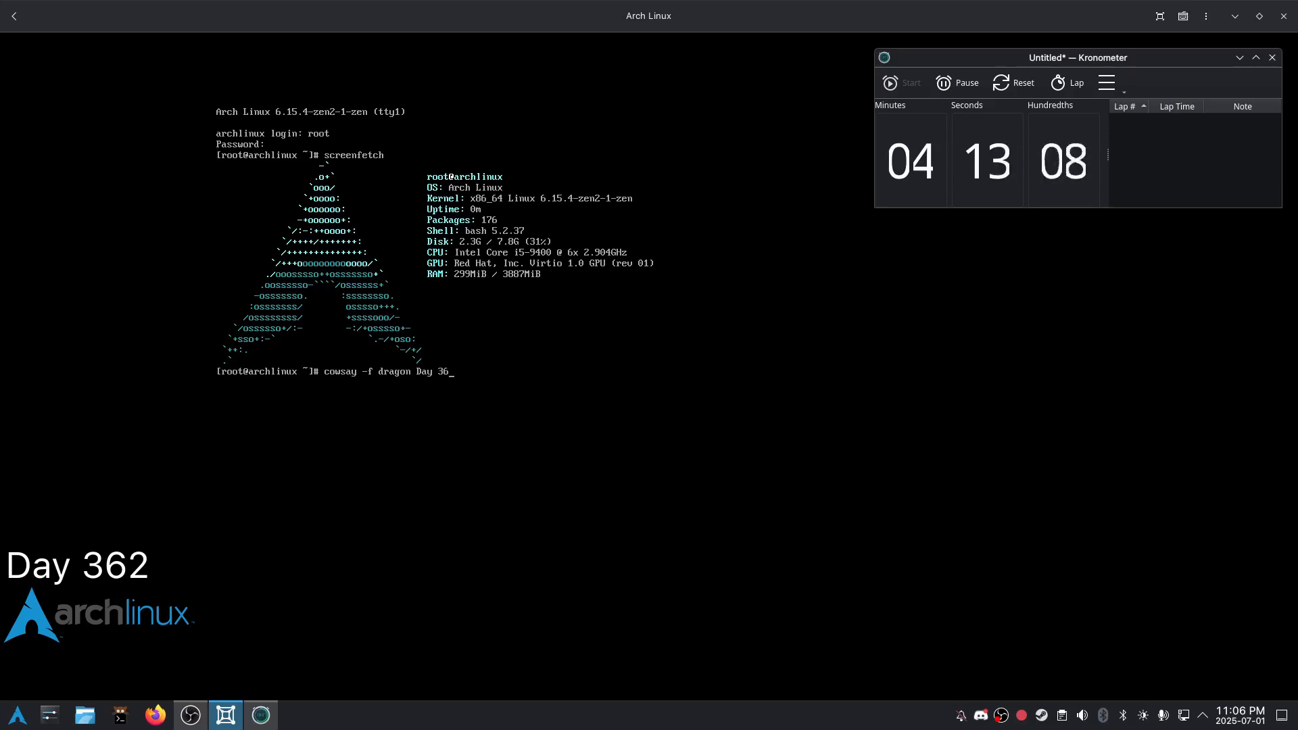
{"action": "key", "text": "Return"}
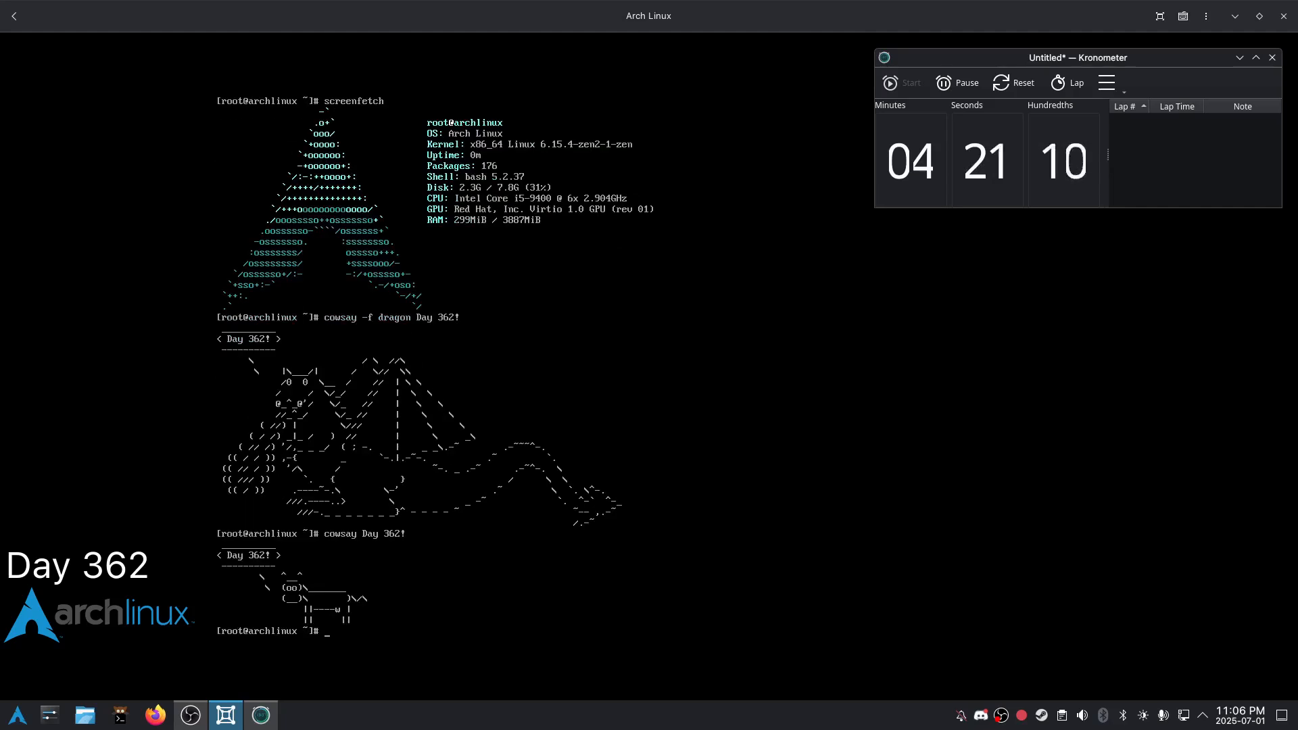
Ping 1.1.1.1 with 0% packet loss, then shut the VM down with 'shutdown now'.
{"action": "type", "text": "ping 1.1.1.1"}
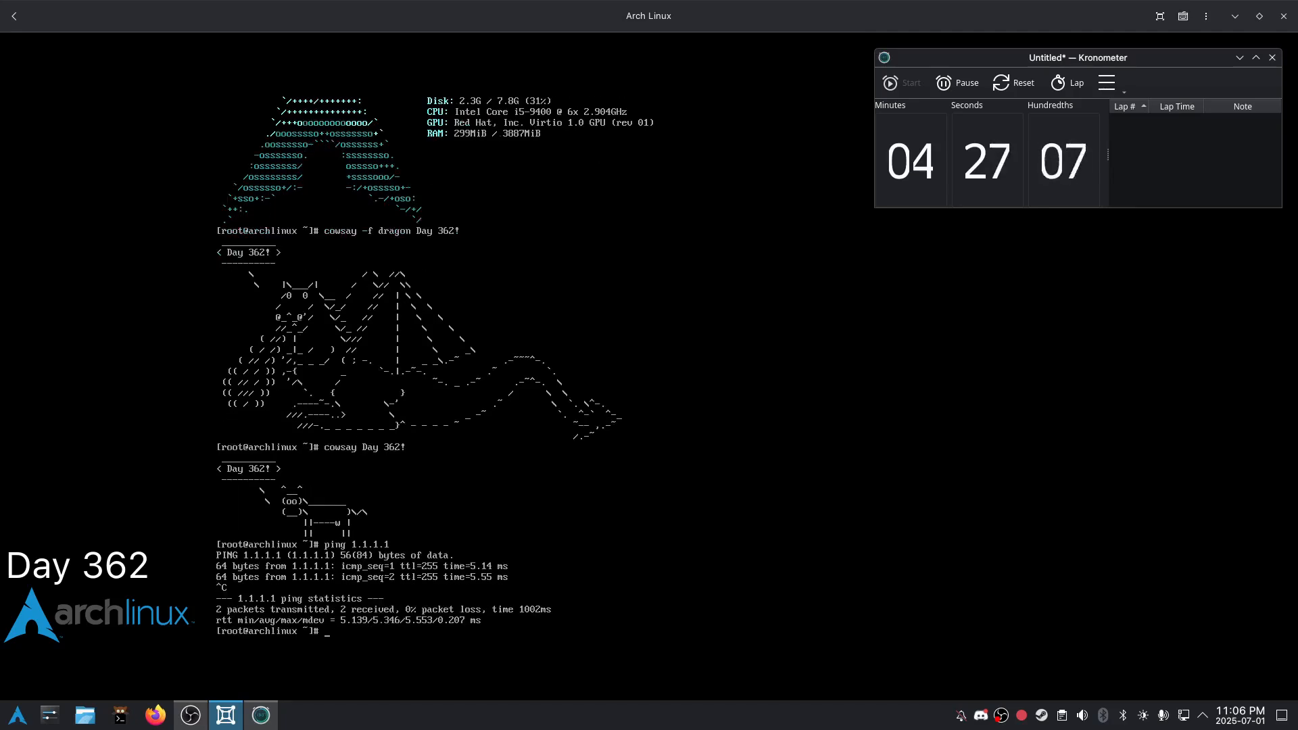
{"action": "type", "text": "shutdow"}
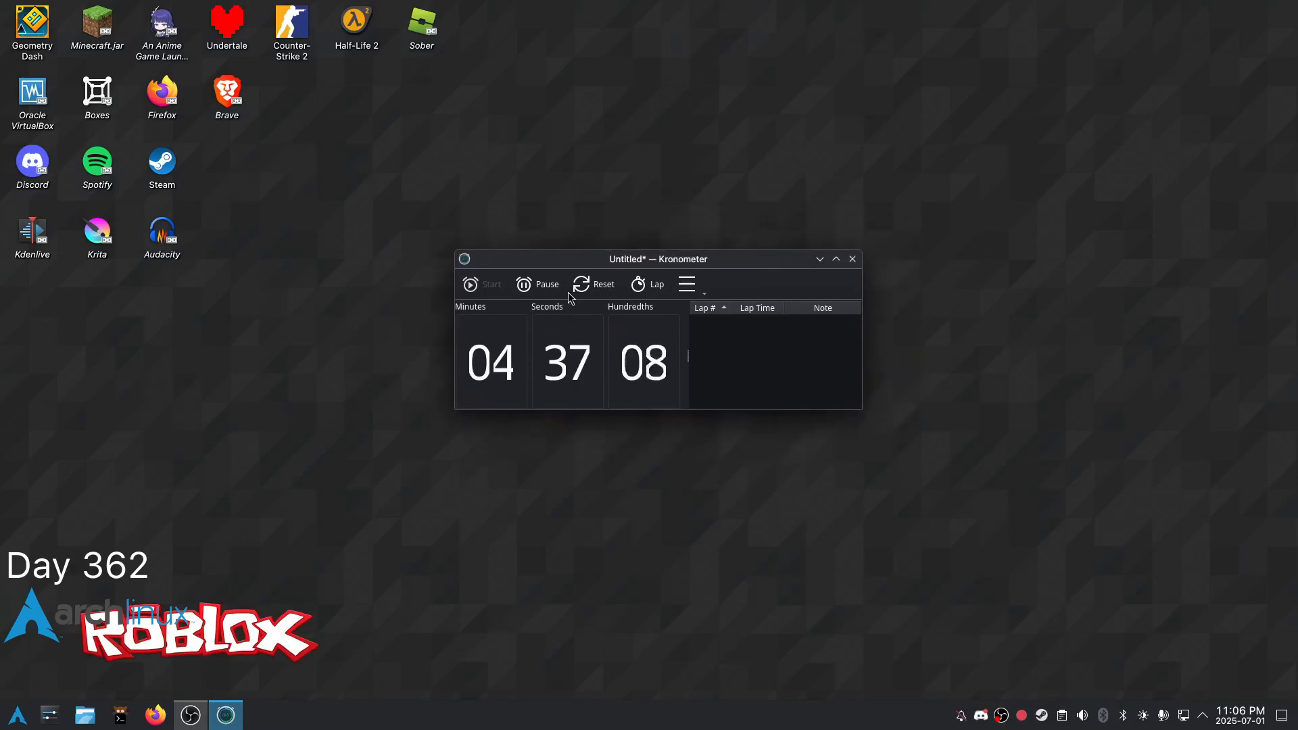
Reset the Kronometer stopwatch to zero and close it, leaving the desktop.
{"action": "left_click", "coordinate": [594, 284]}
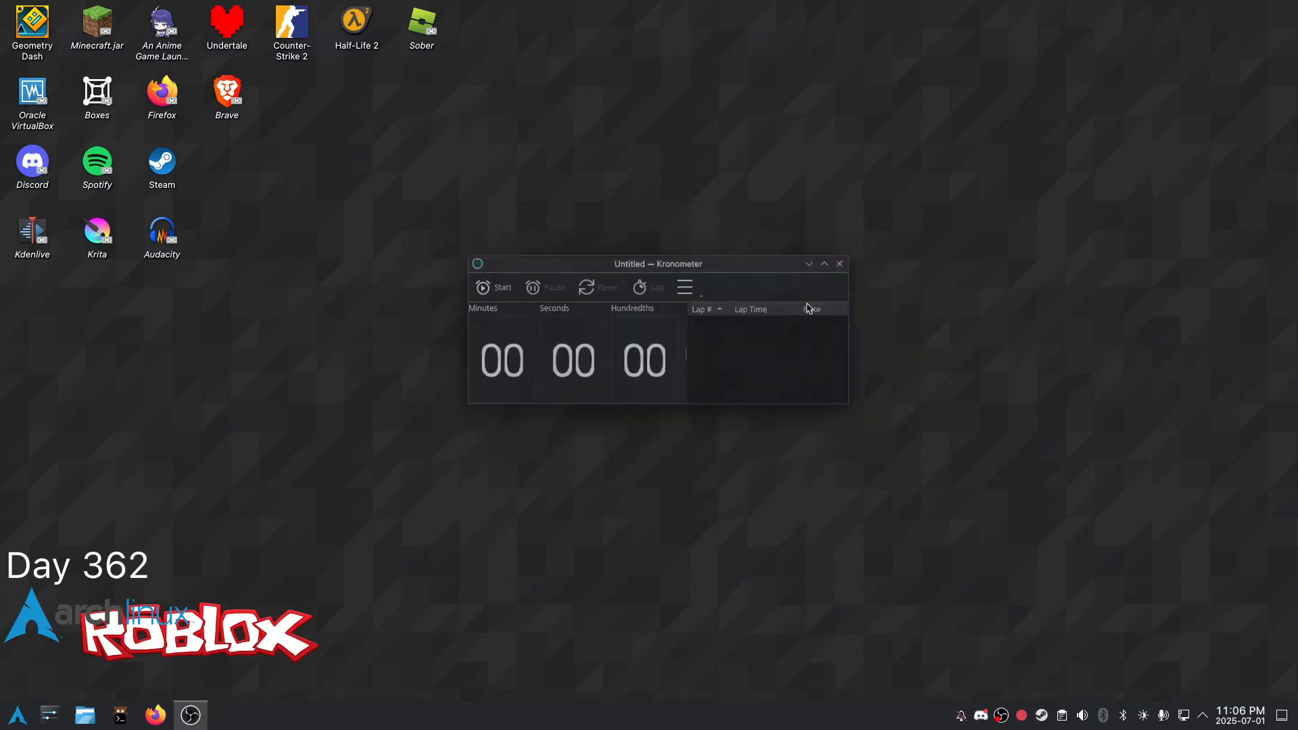
{"action": "left_click", "coordinate": [838, 263]}
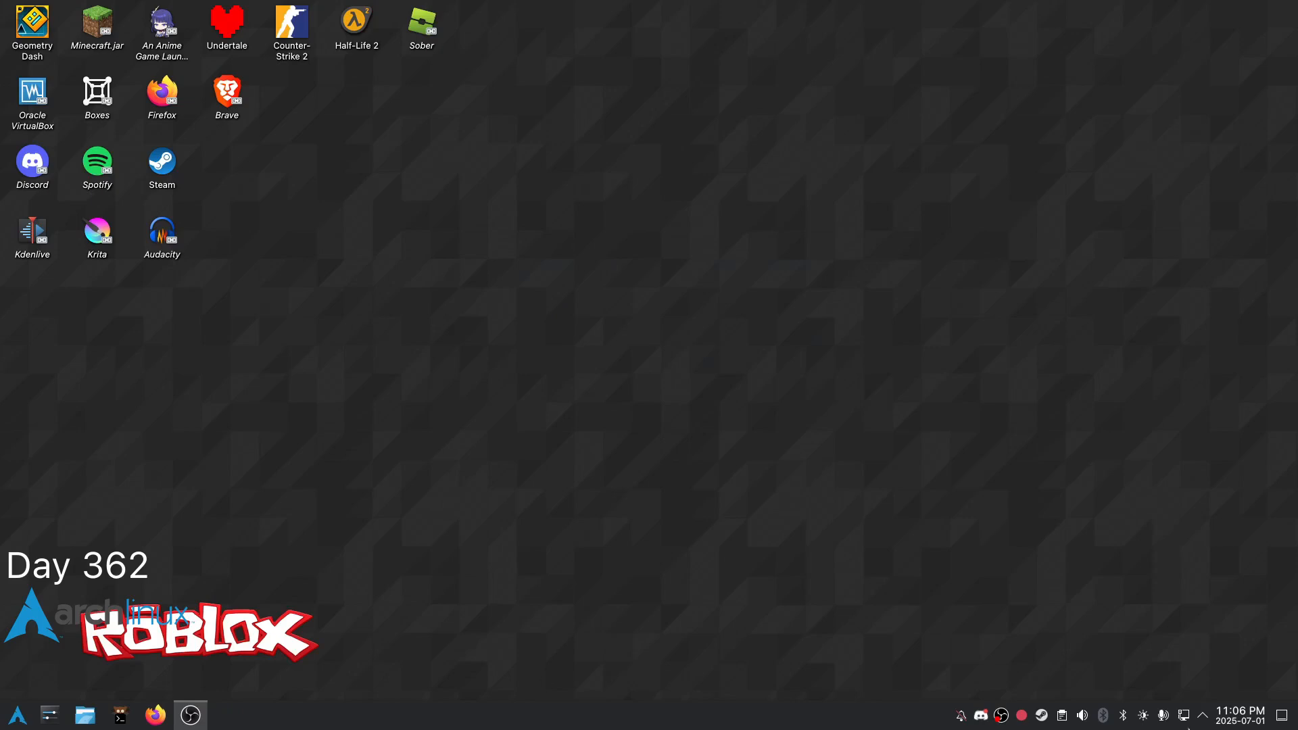
{"action": "left_click", "coordinate": [1239, 715]}
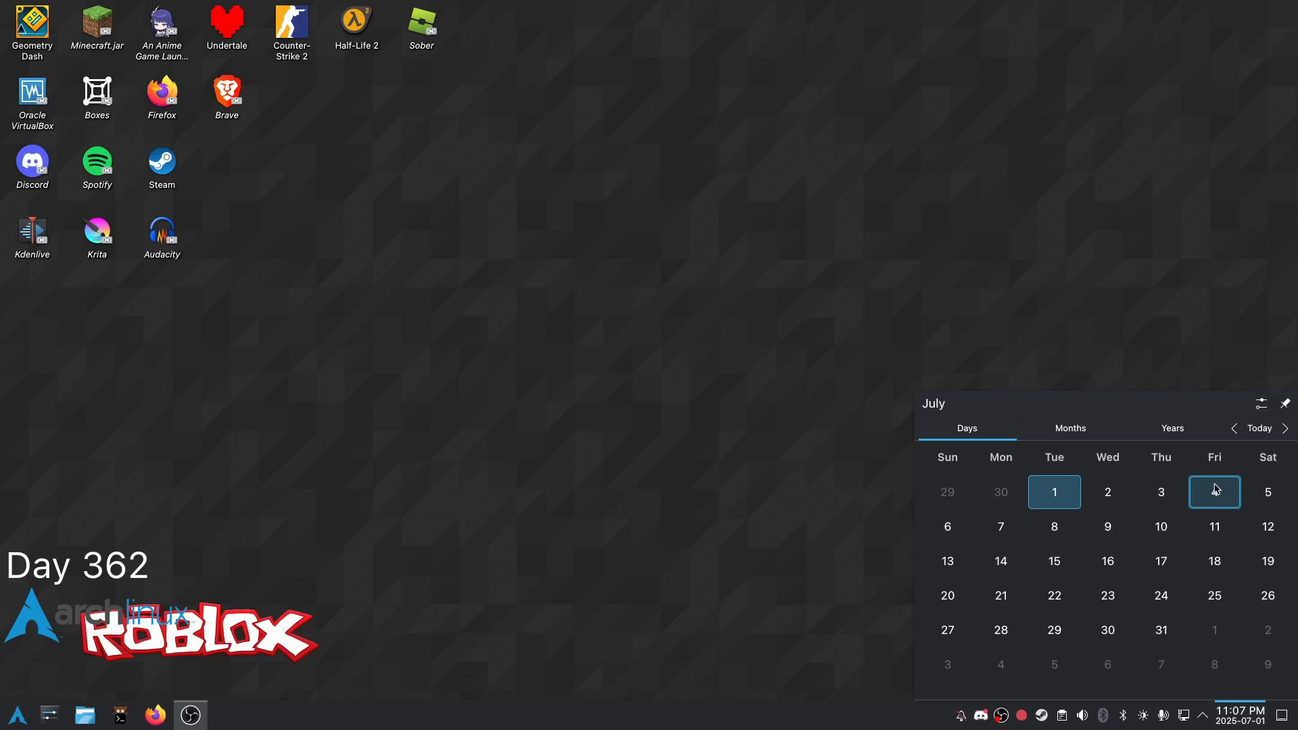
{"action": "mouse_move", "coordinate": [1218, 484]}
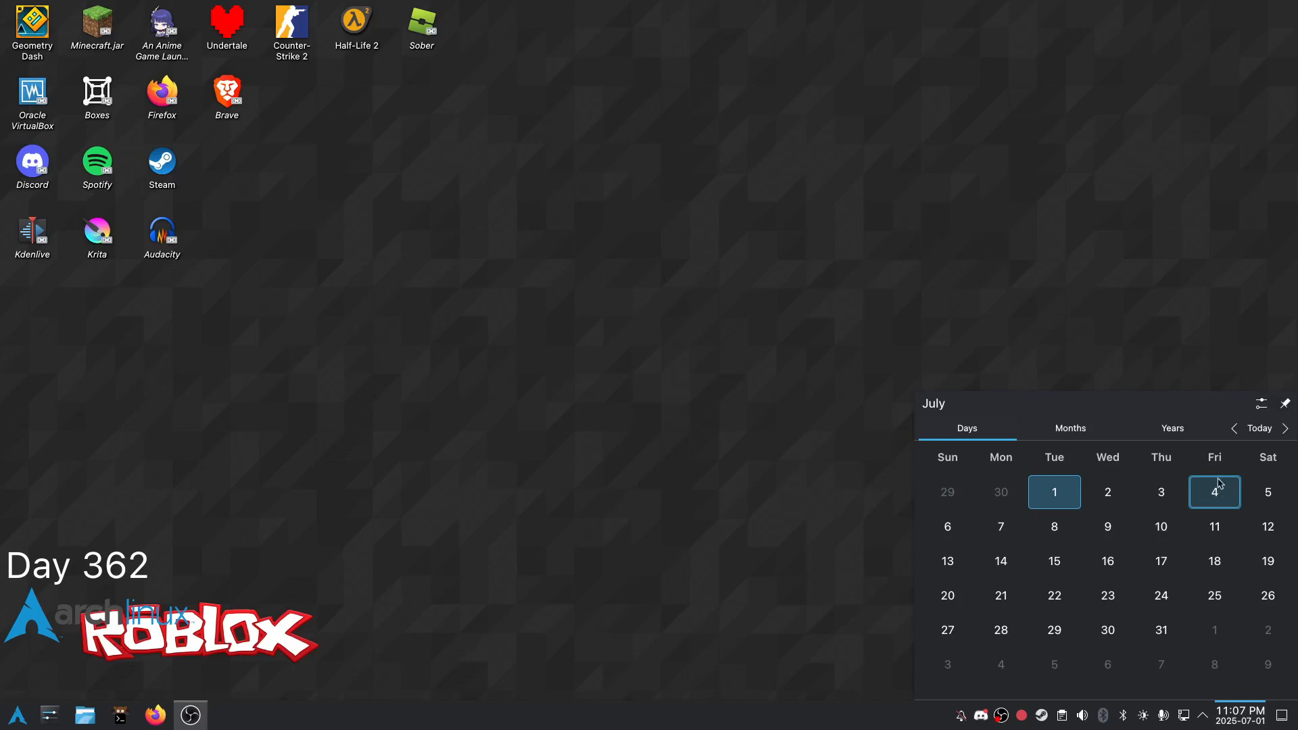
{"action": "mouse_move", "coordinate": [728, 540]}
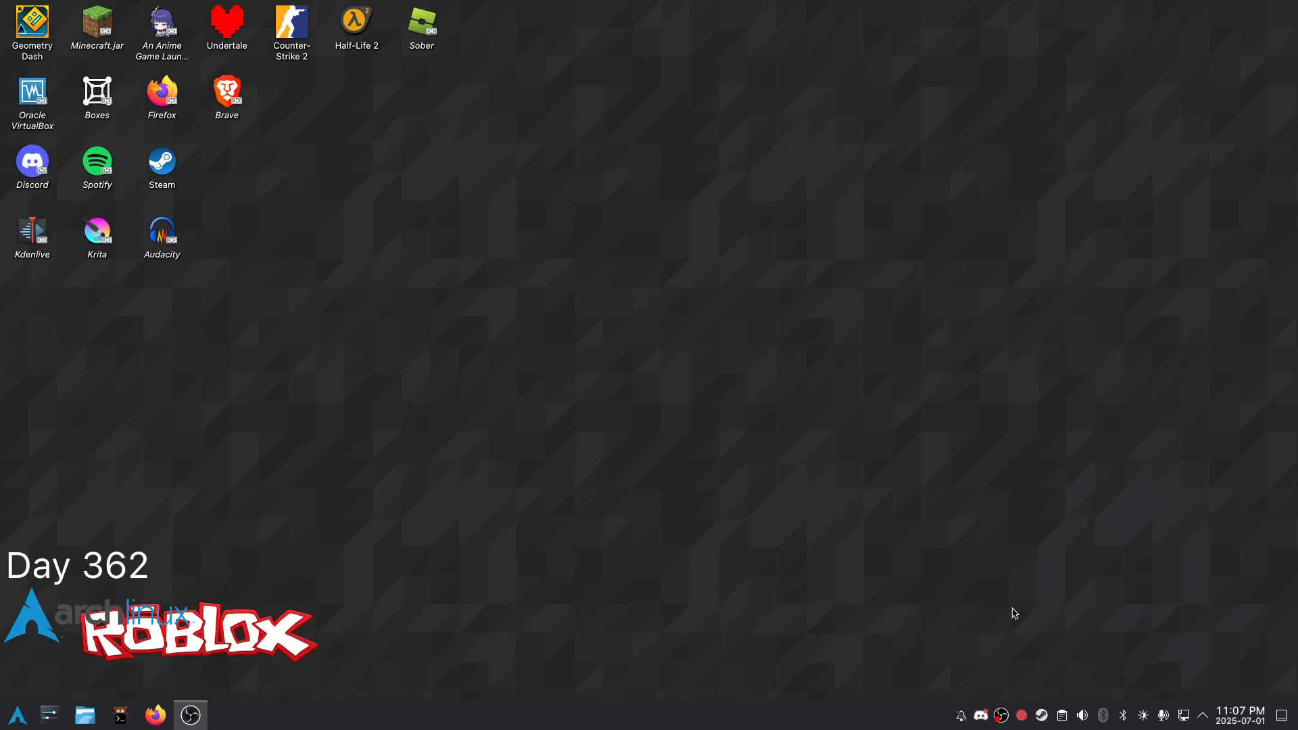
{"action": "left_click", "coordinate": [1240, 714]}
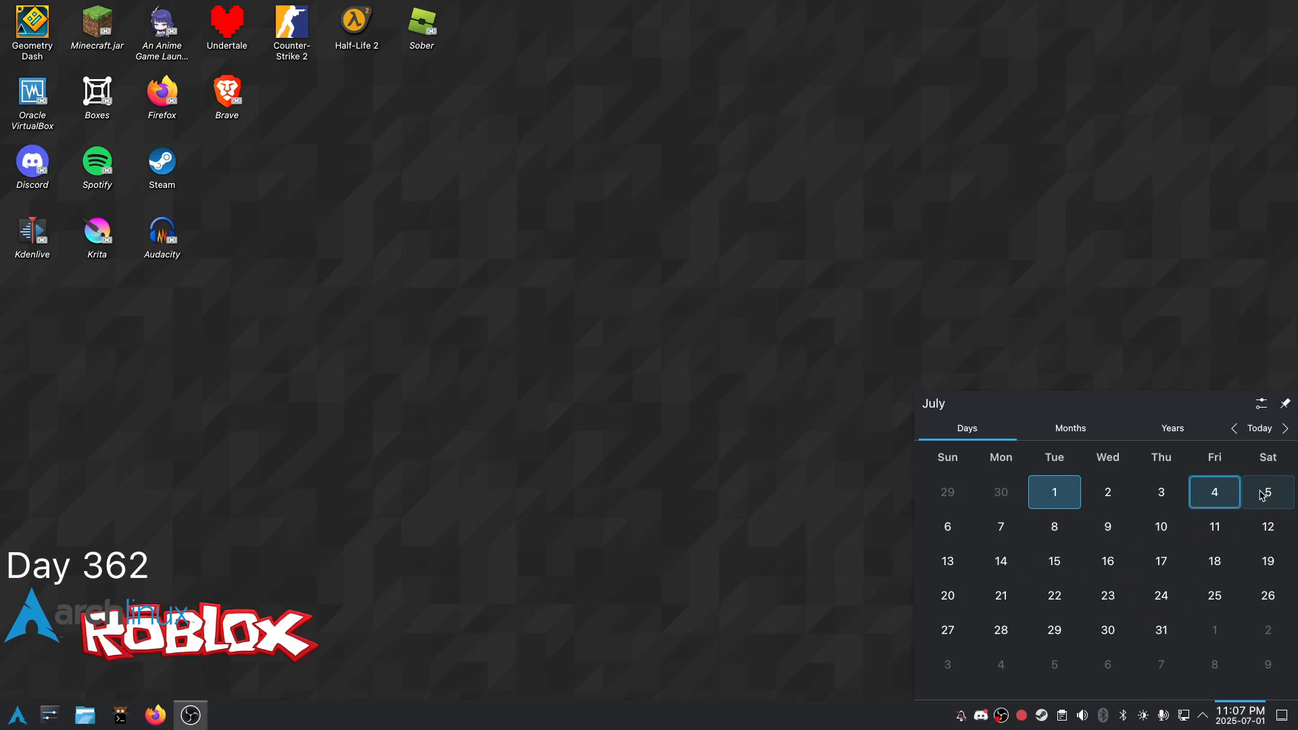
{"action": "mouse_move", "coordinate": [1250, 510]}
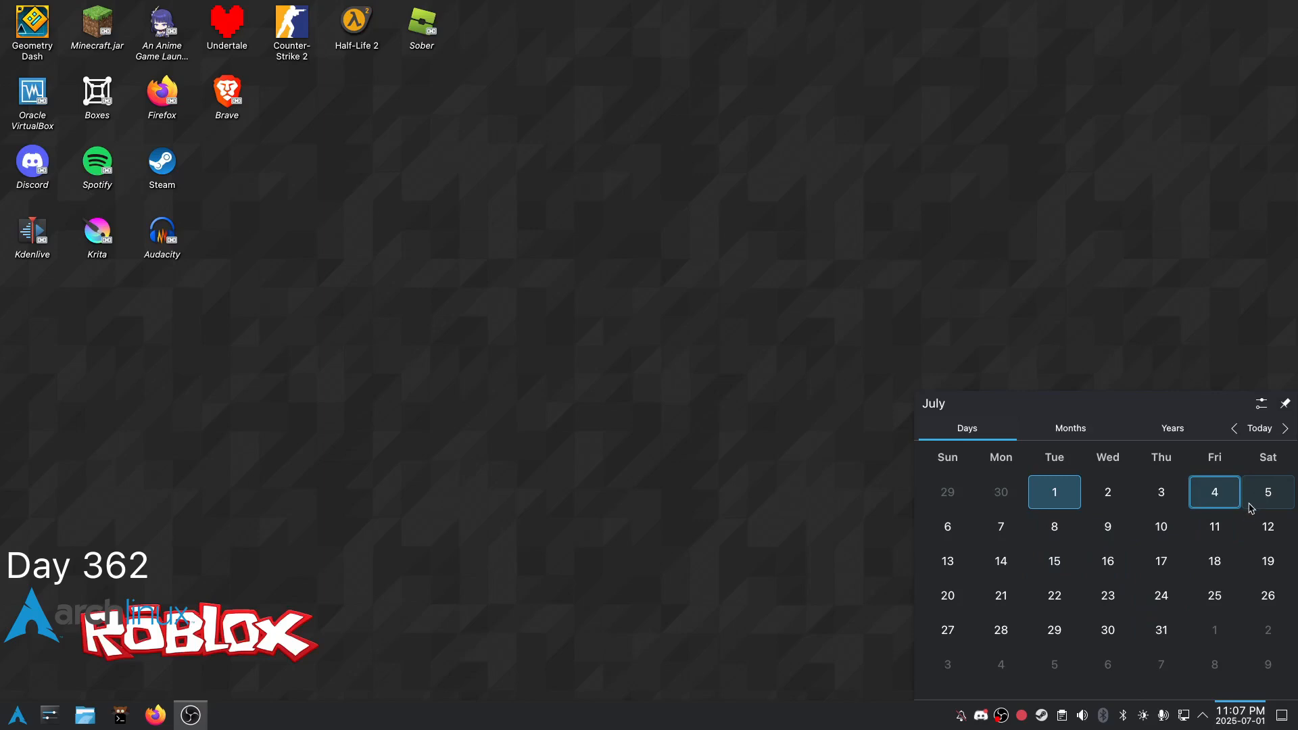
{"action": "mouse_move", "coordinate": [1256, 560]}
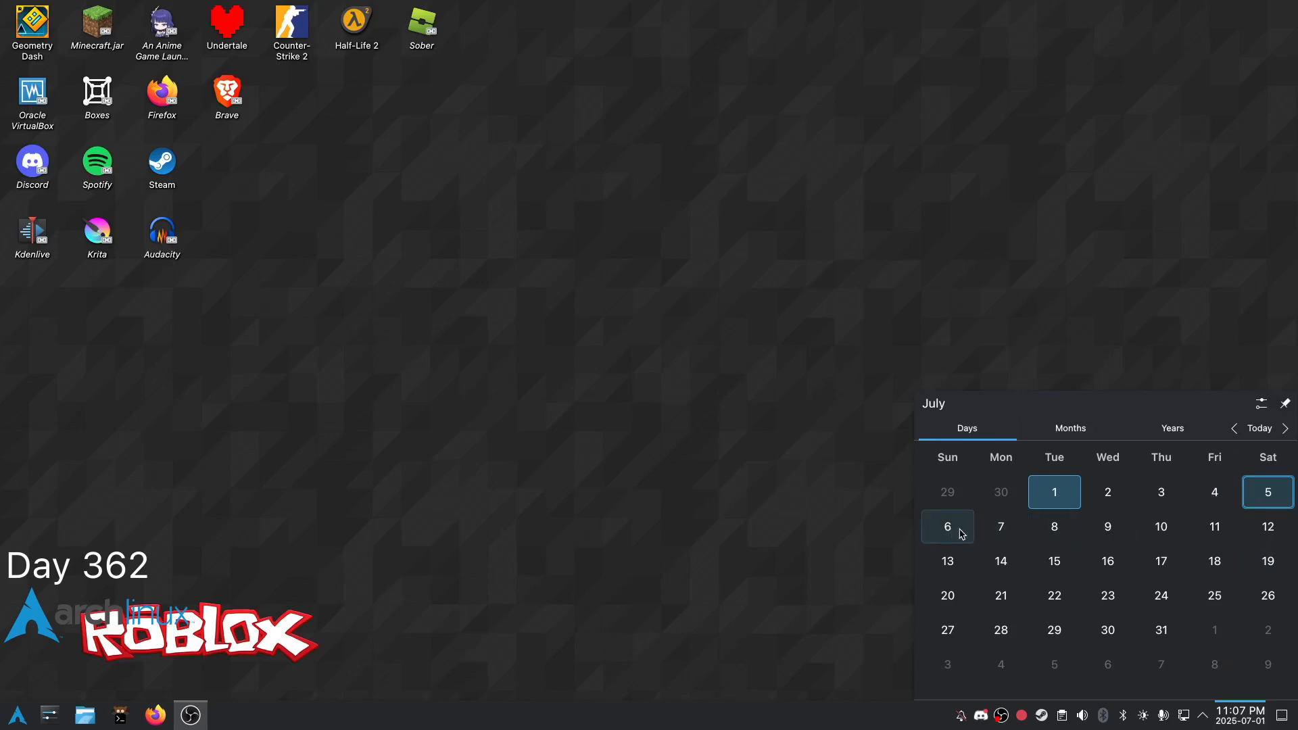
{"action": "mouse_move", "coordinate": [1254, 511]}
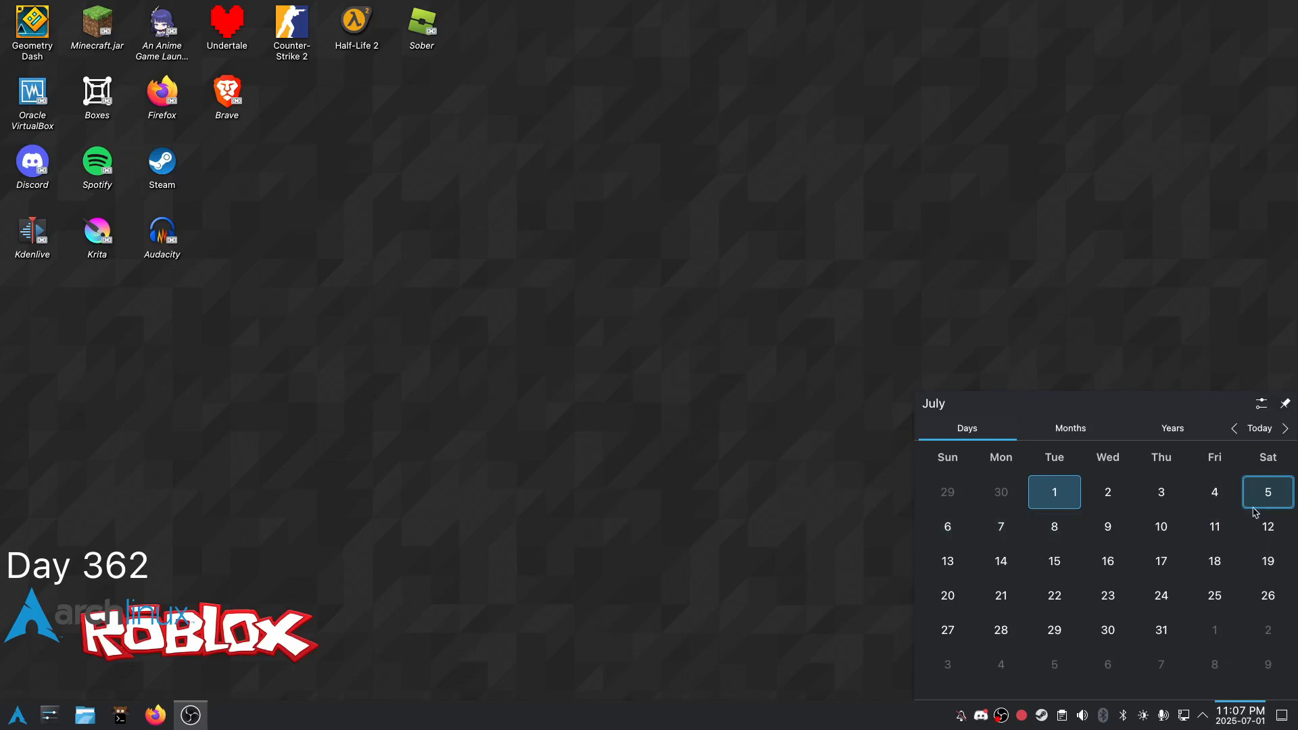
{"action": "mouse_move", "coordinate": [999, 630]}
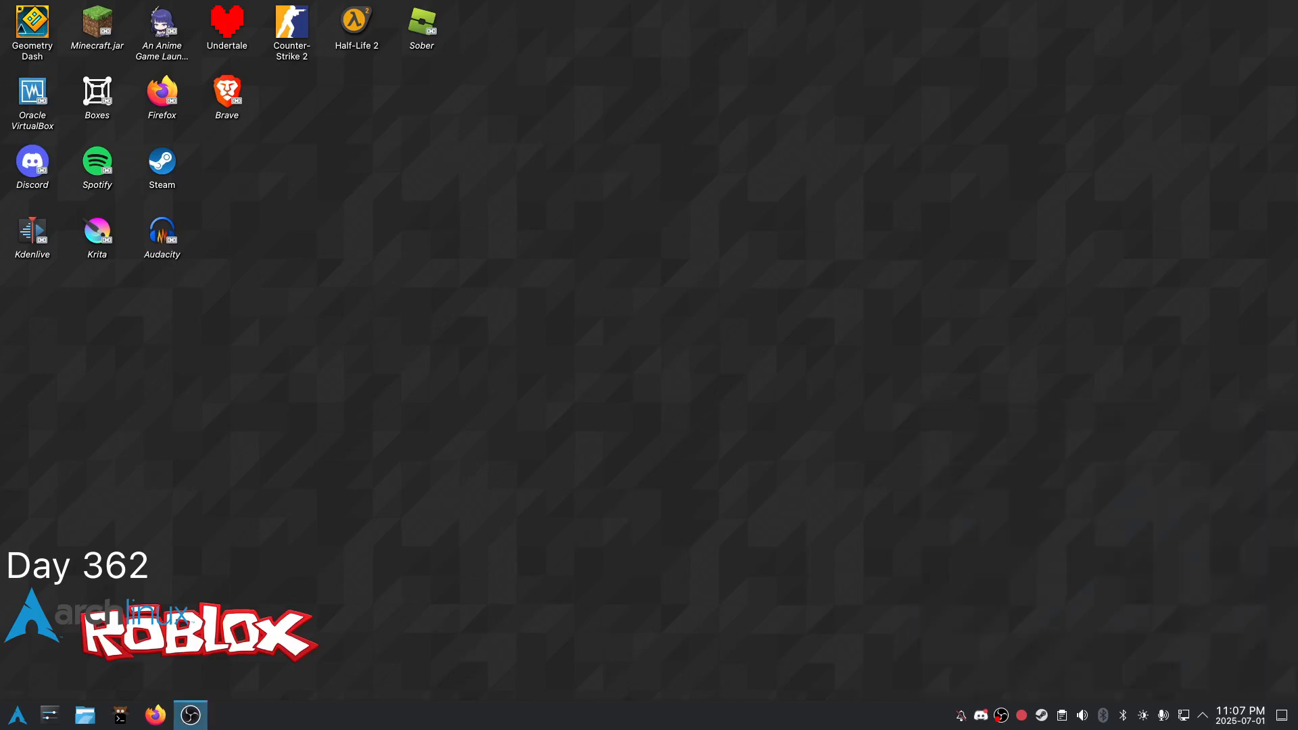
{"action": "left_click", "coordinate": [190, 714]}
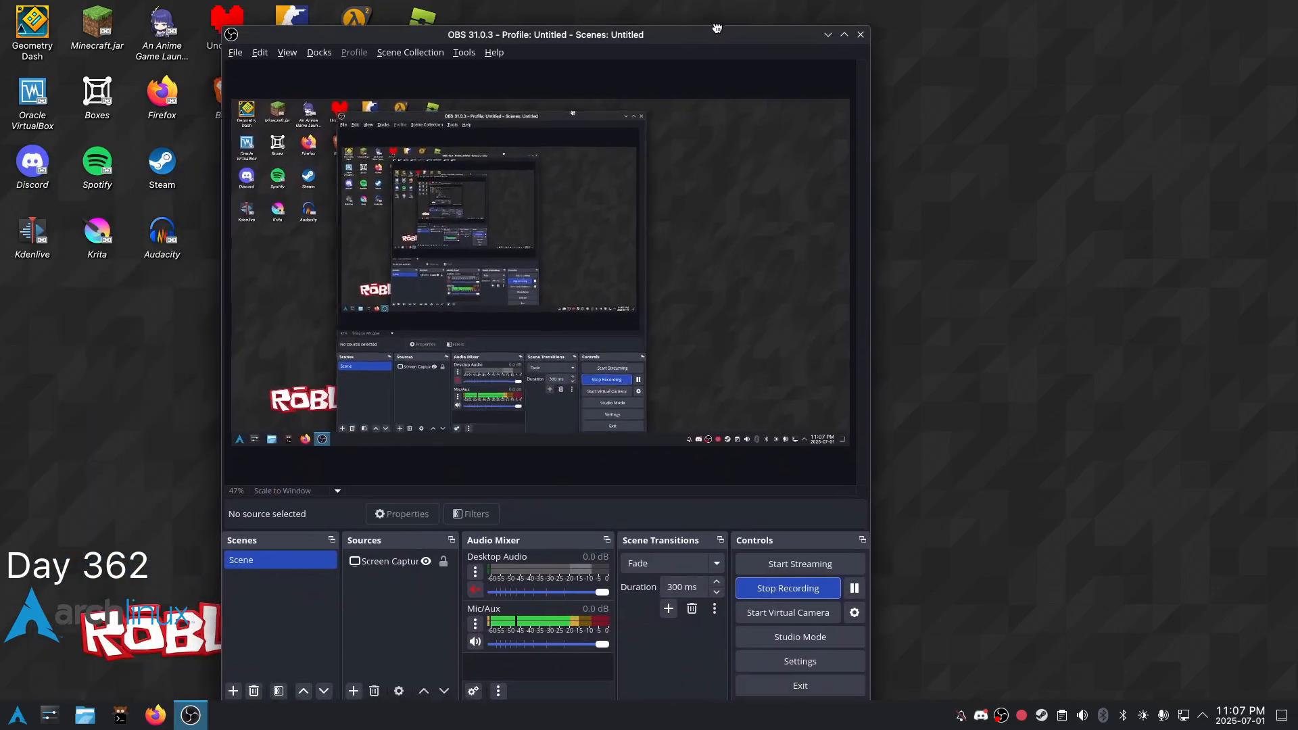
{"action": "left_click", "coordinate": [843, 34]}
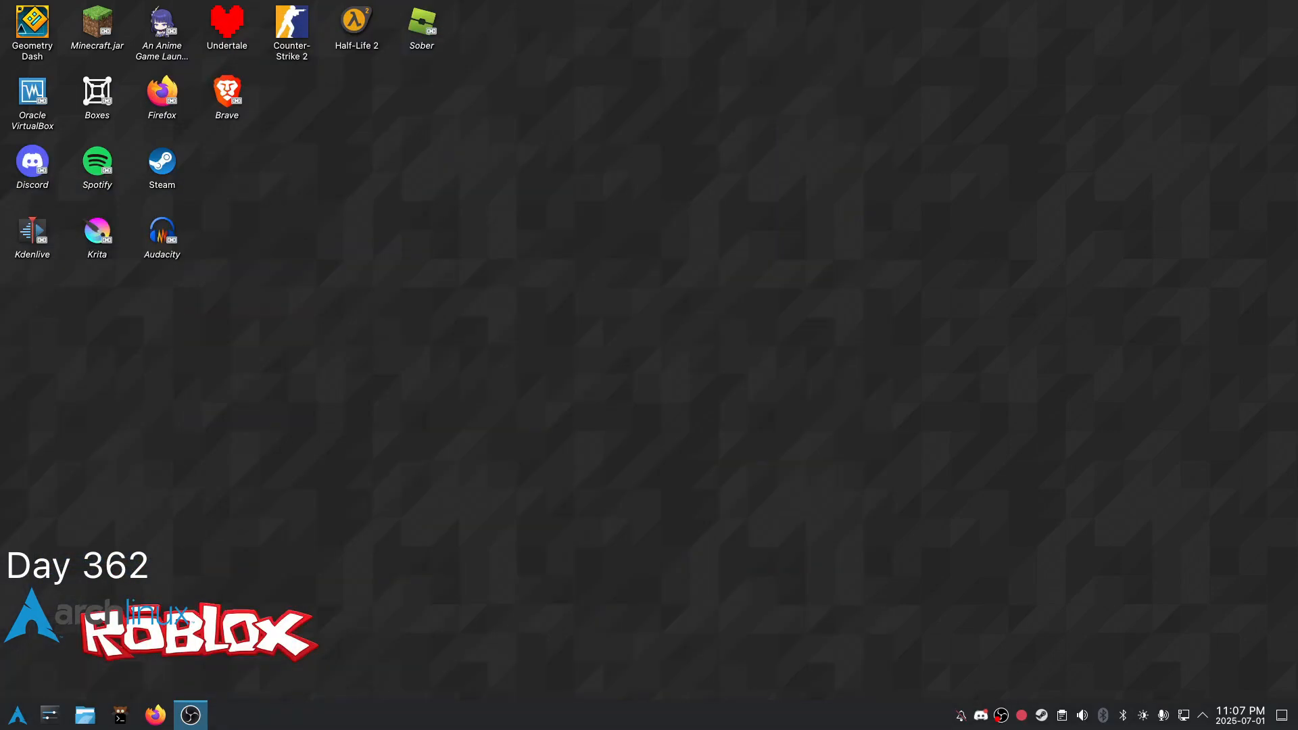